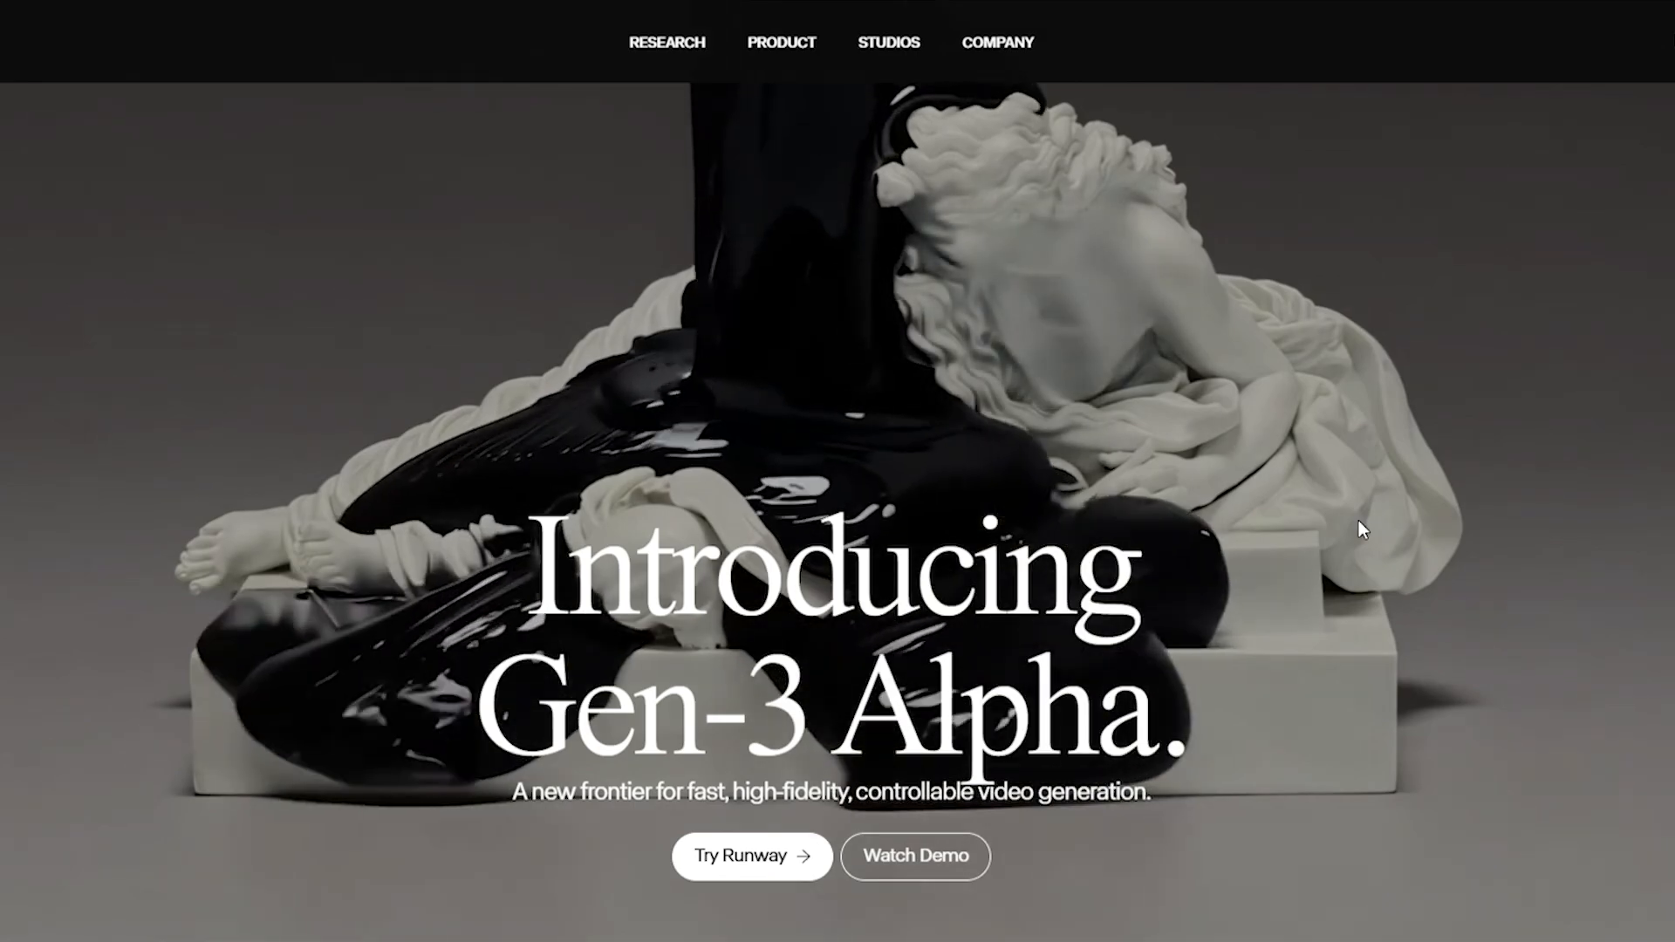
Launch the Generative Session workspace from the Runway homepage via Try Runway
click(752, 855)
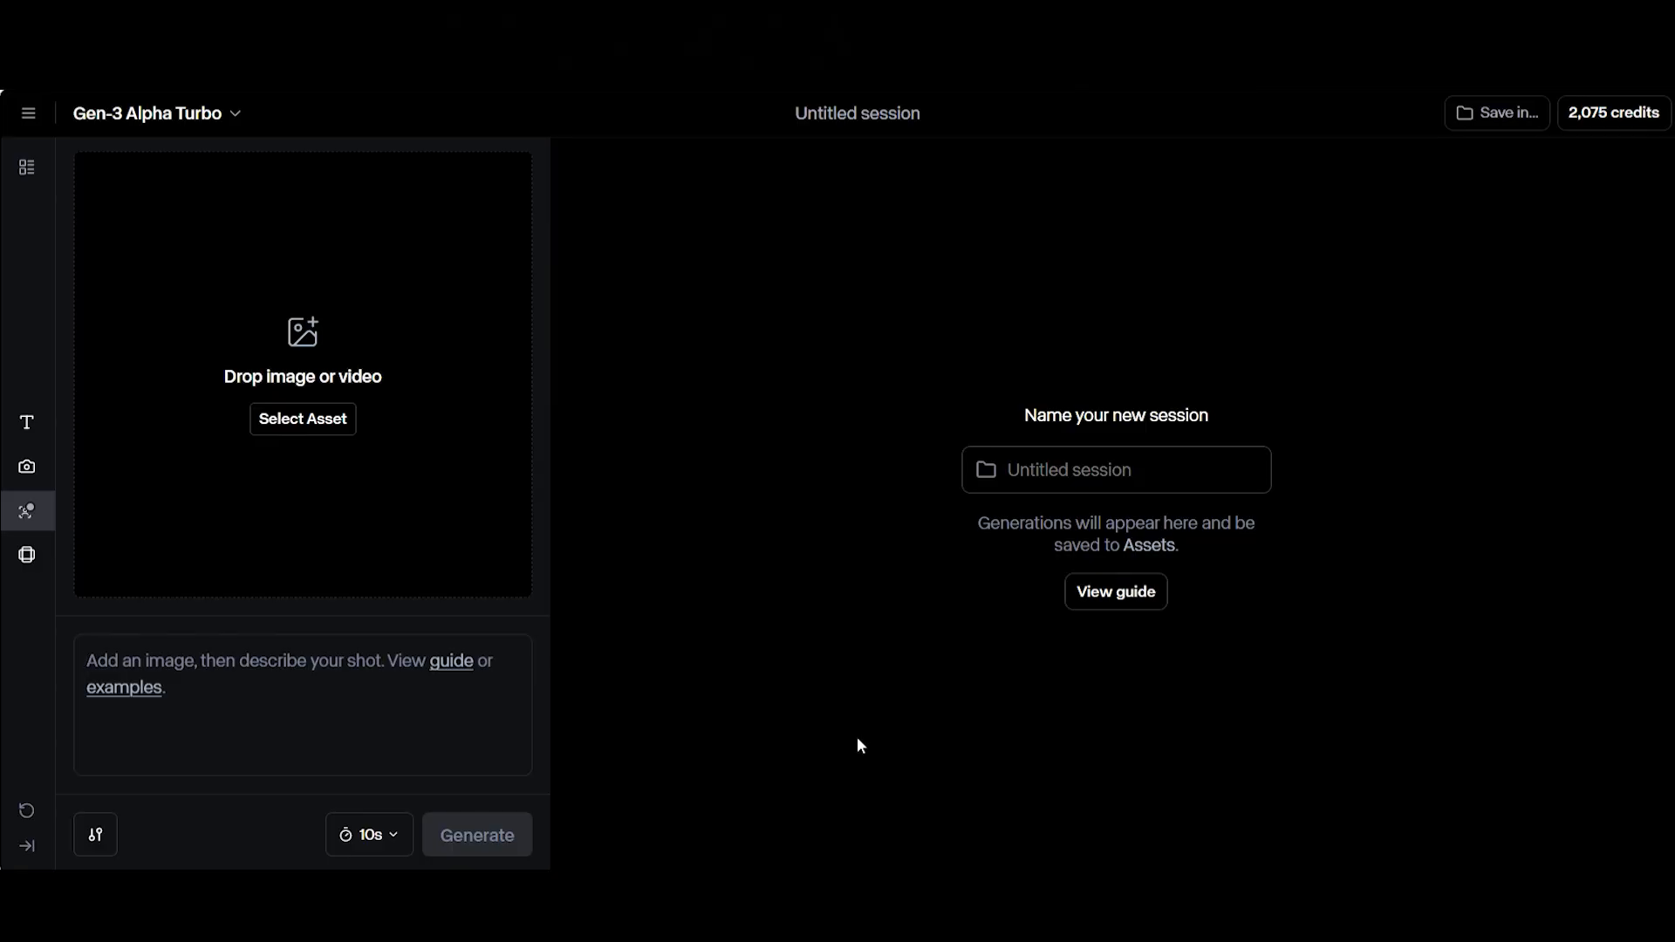
click(288, 705)
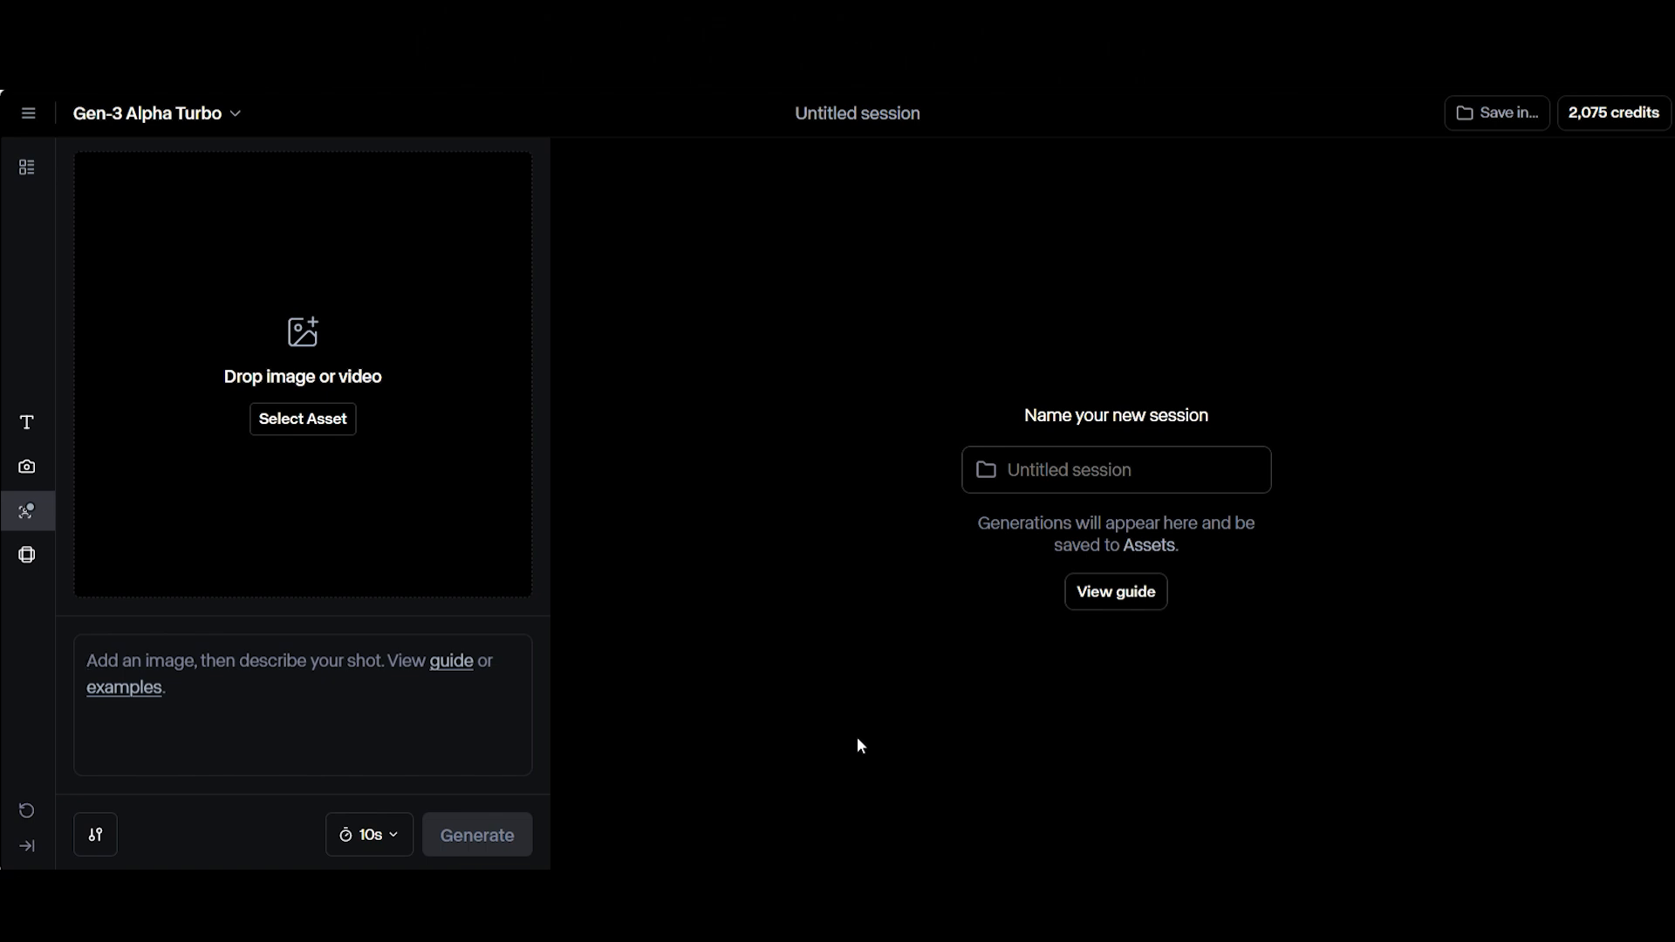
Generate a video from the prompt 'Create a video of a monkey going to outer space'
text(Create a video of a mo)
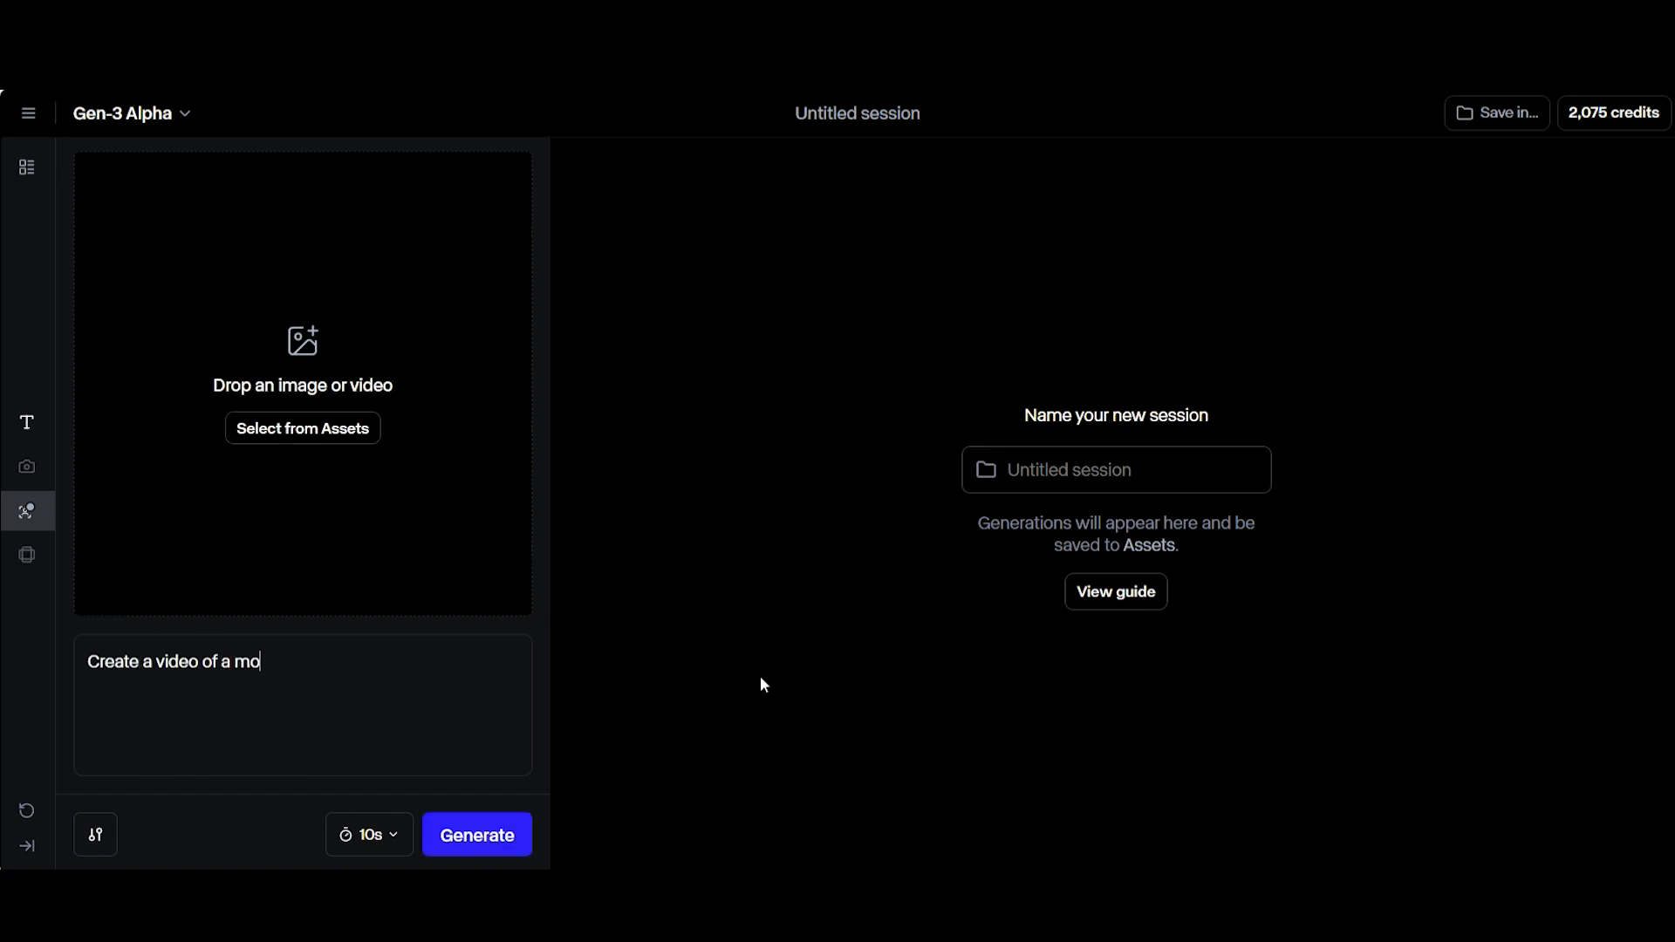
text(nkey going to outer space)
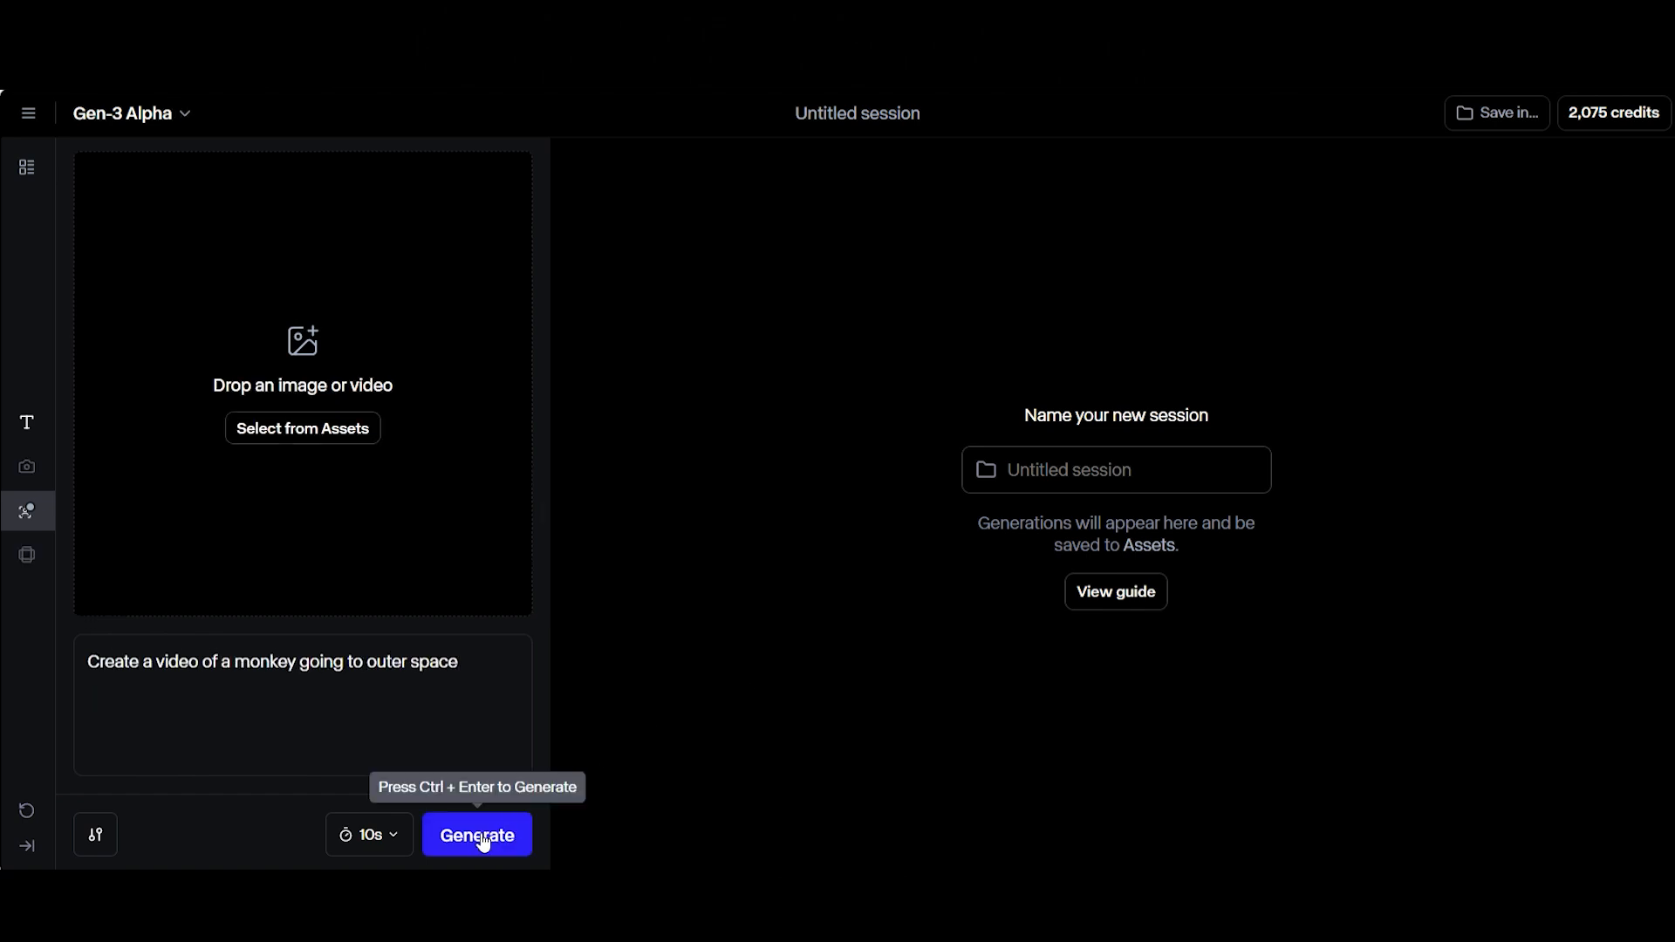
click(477, 834)
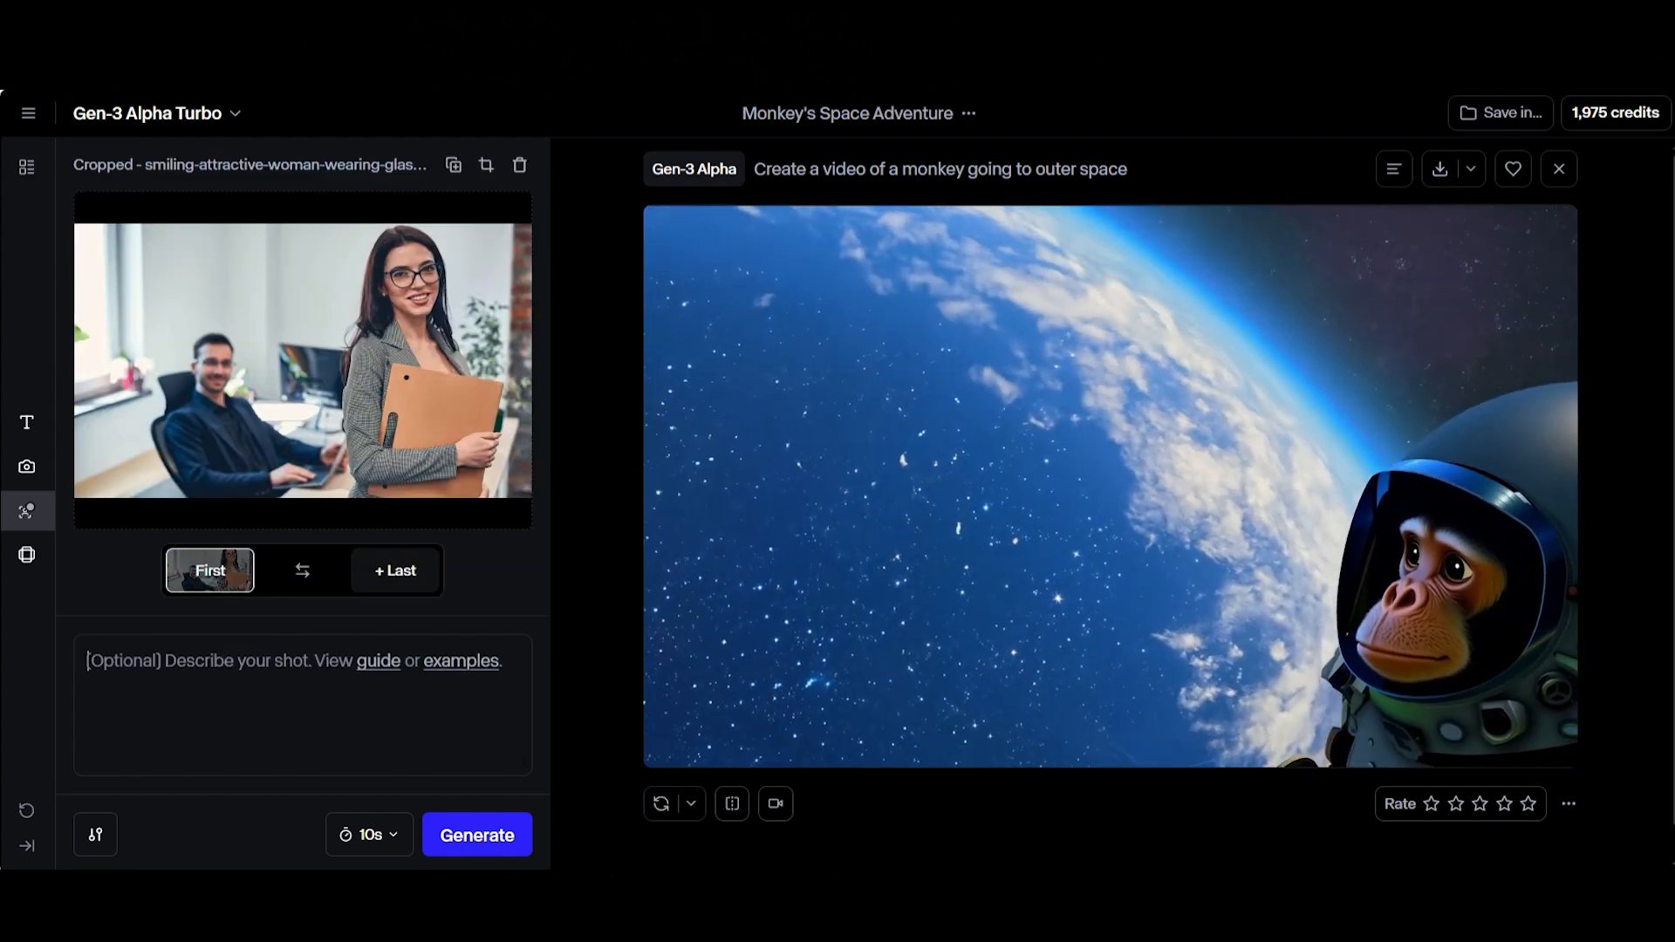
Generate a video-to-video clip from the prompt 'Have the woman walk awa…'
text(Have the woman walk awa)
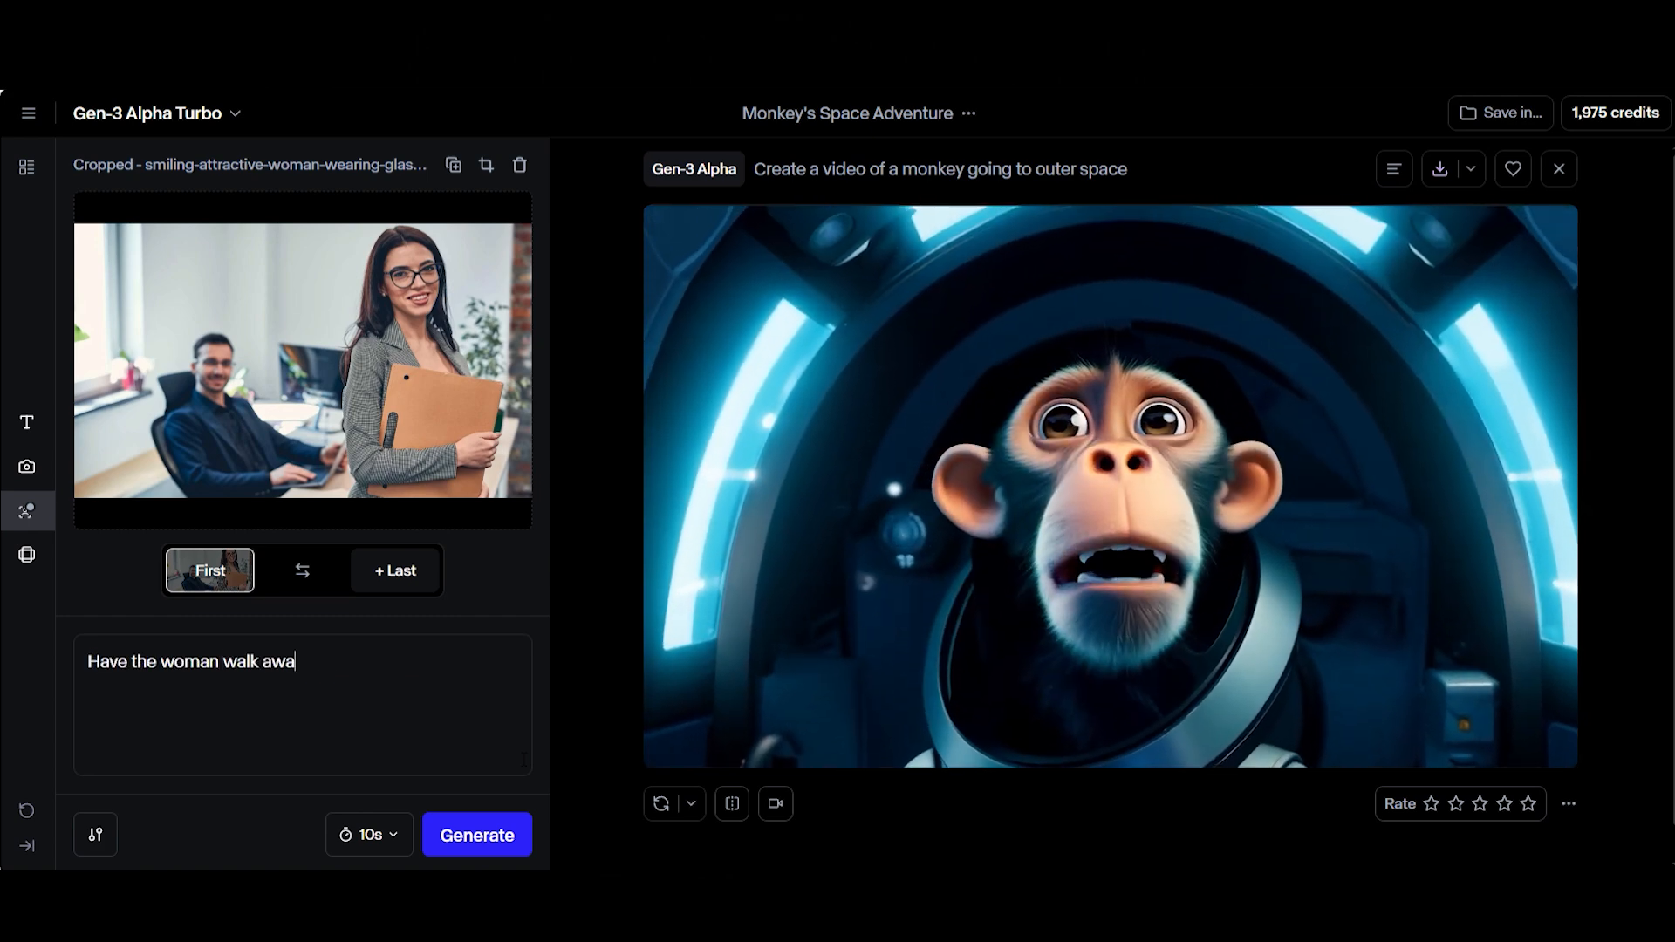
click(476, 834)
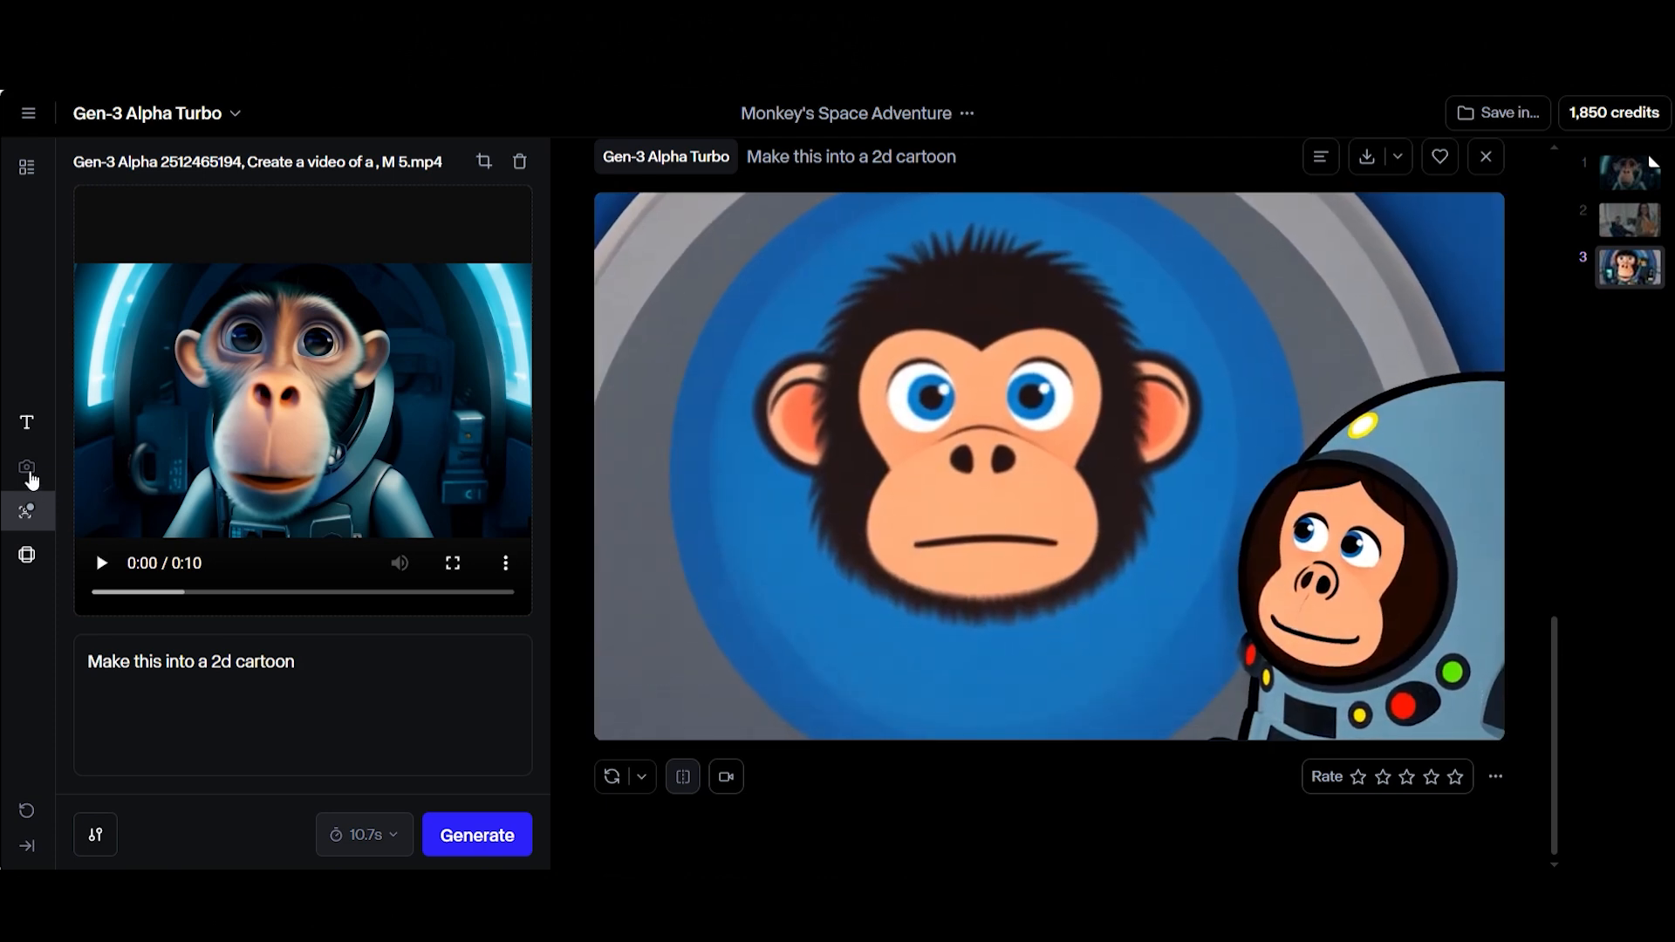
Generate a camera-moved clip of the stressed man image, then start an Act-One session
click(26, 467)
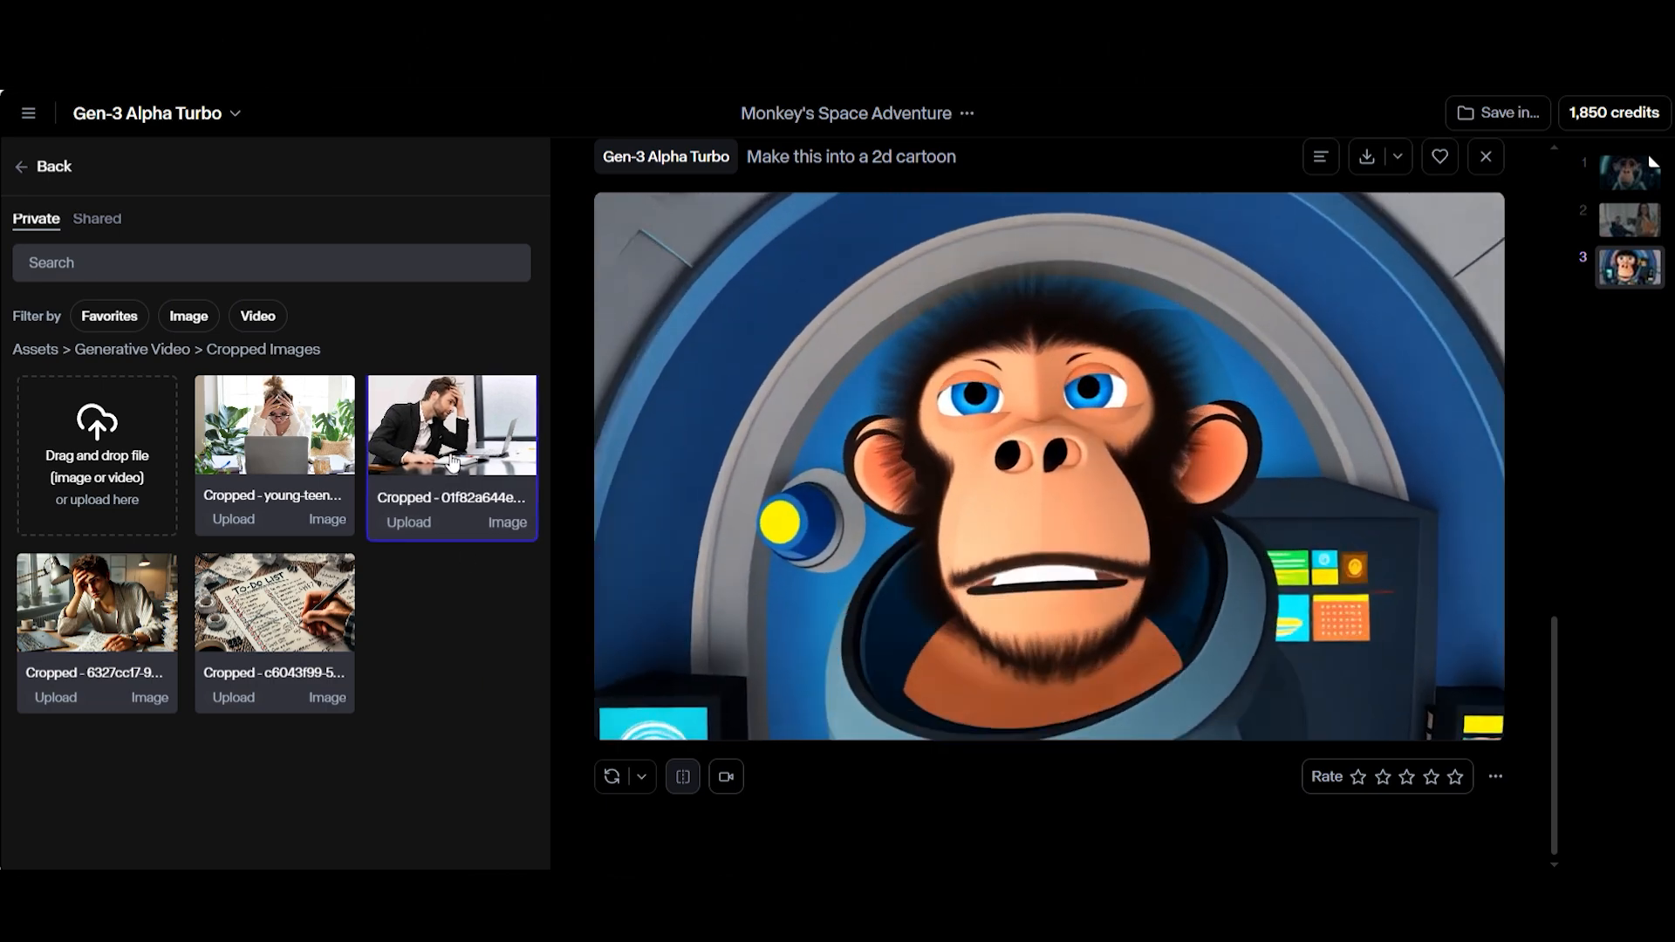
click(450, 424)
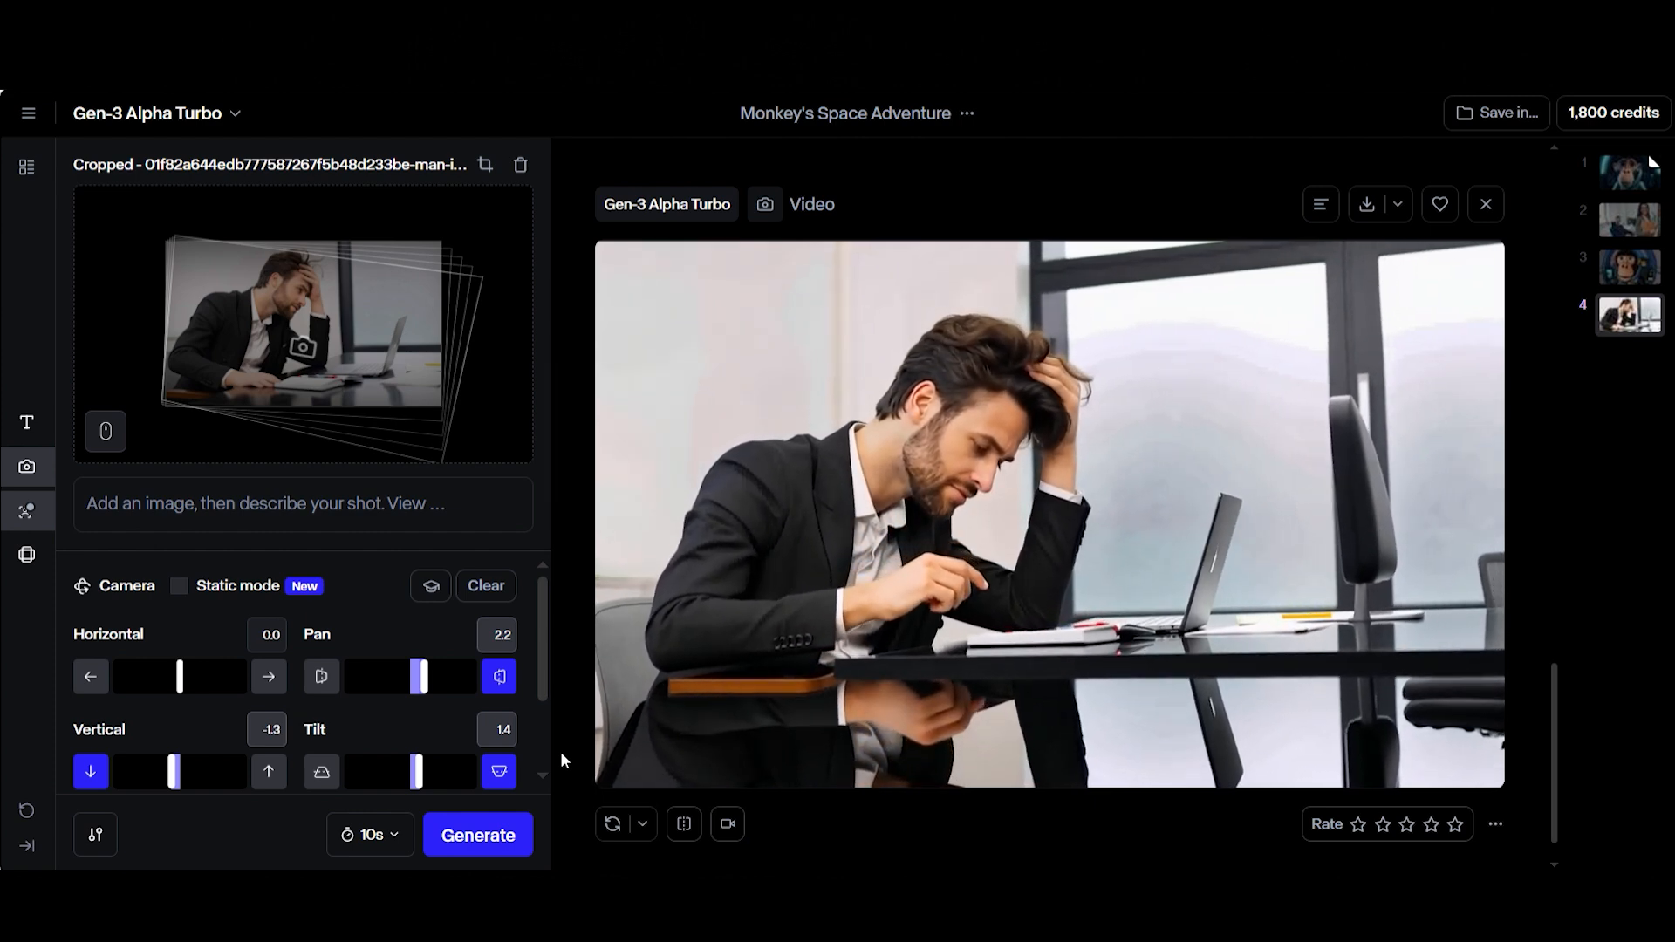
click(26, 511)
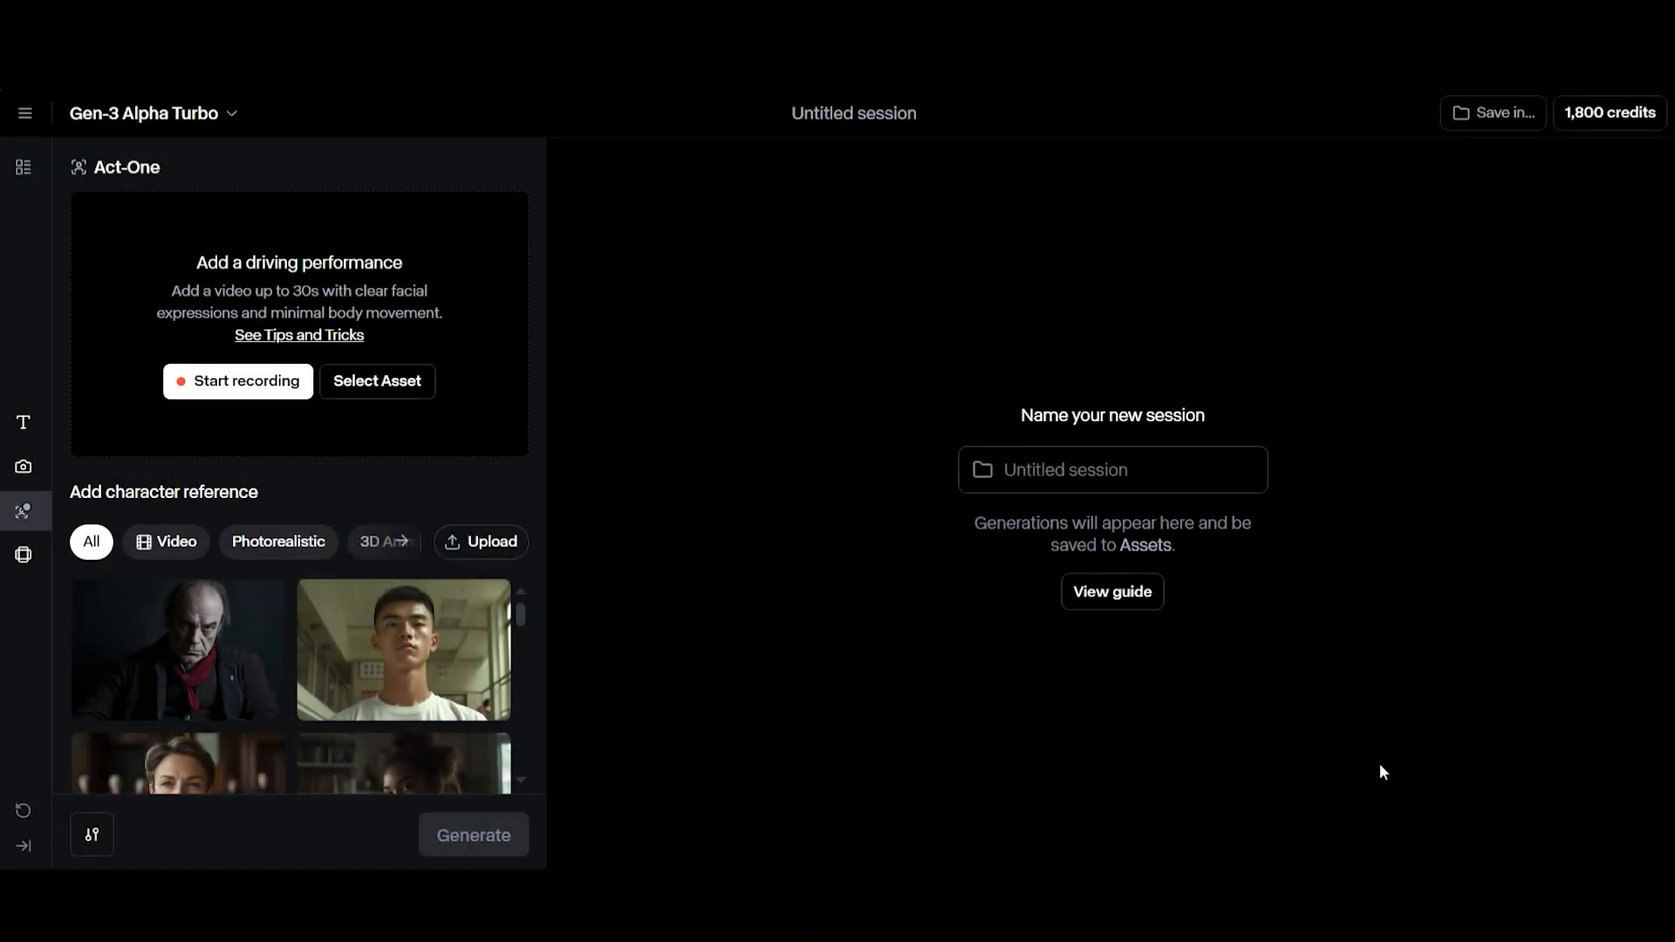
mouse_move(1215, 742)
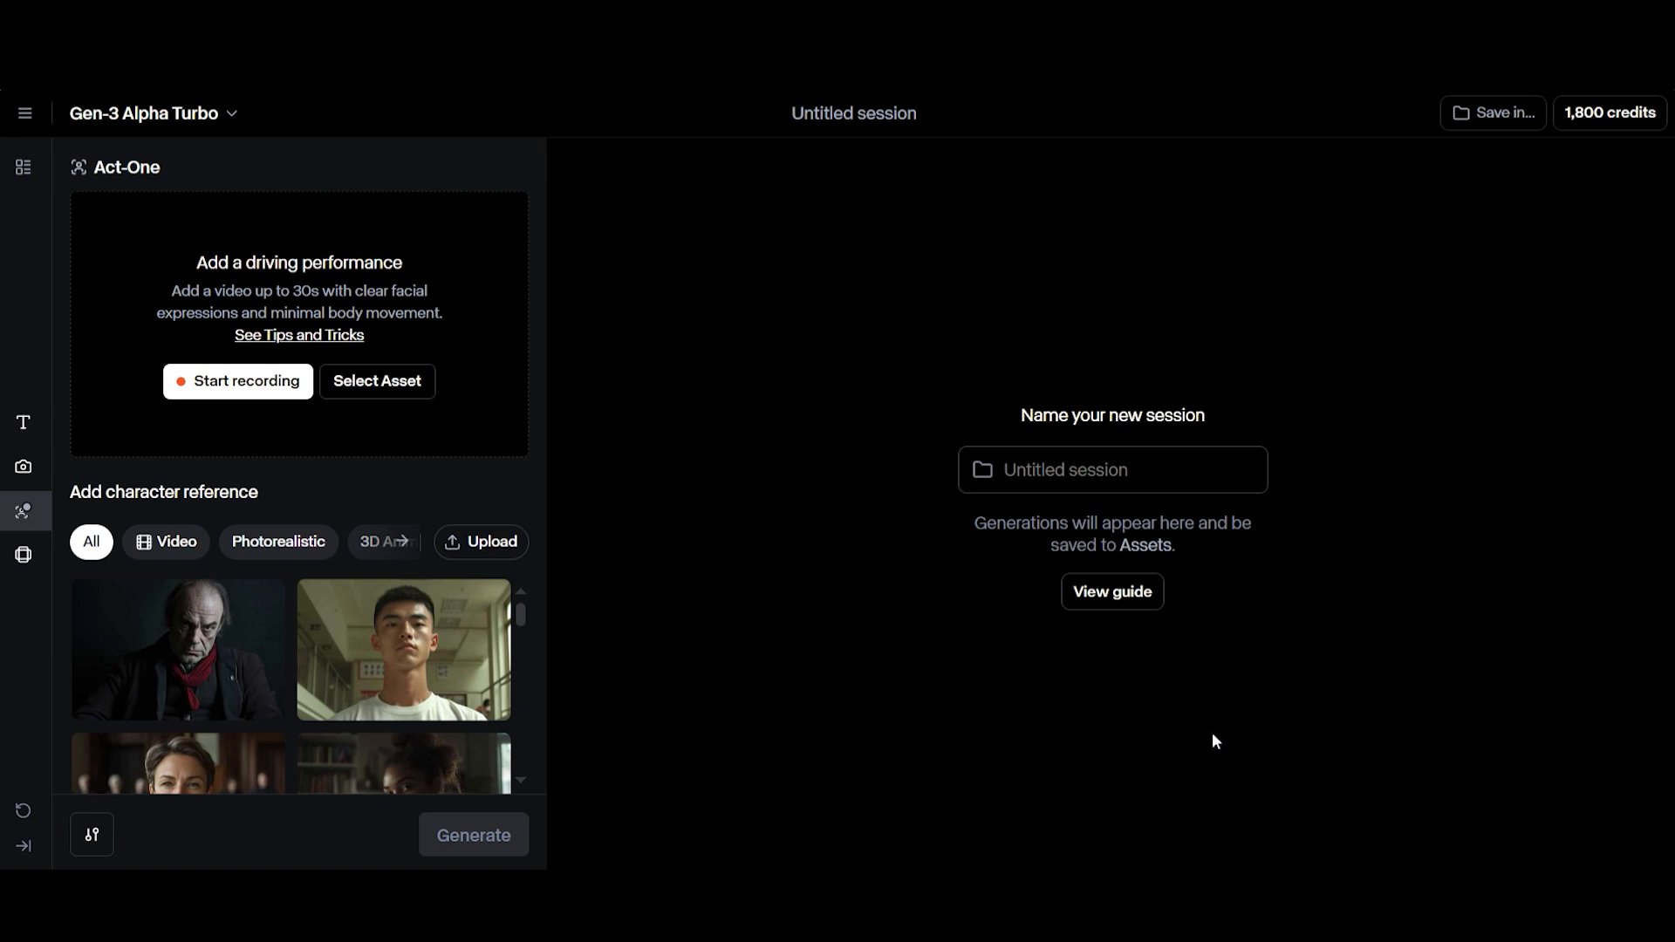
mouse_move(410, 412)
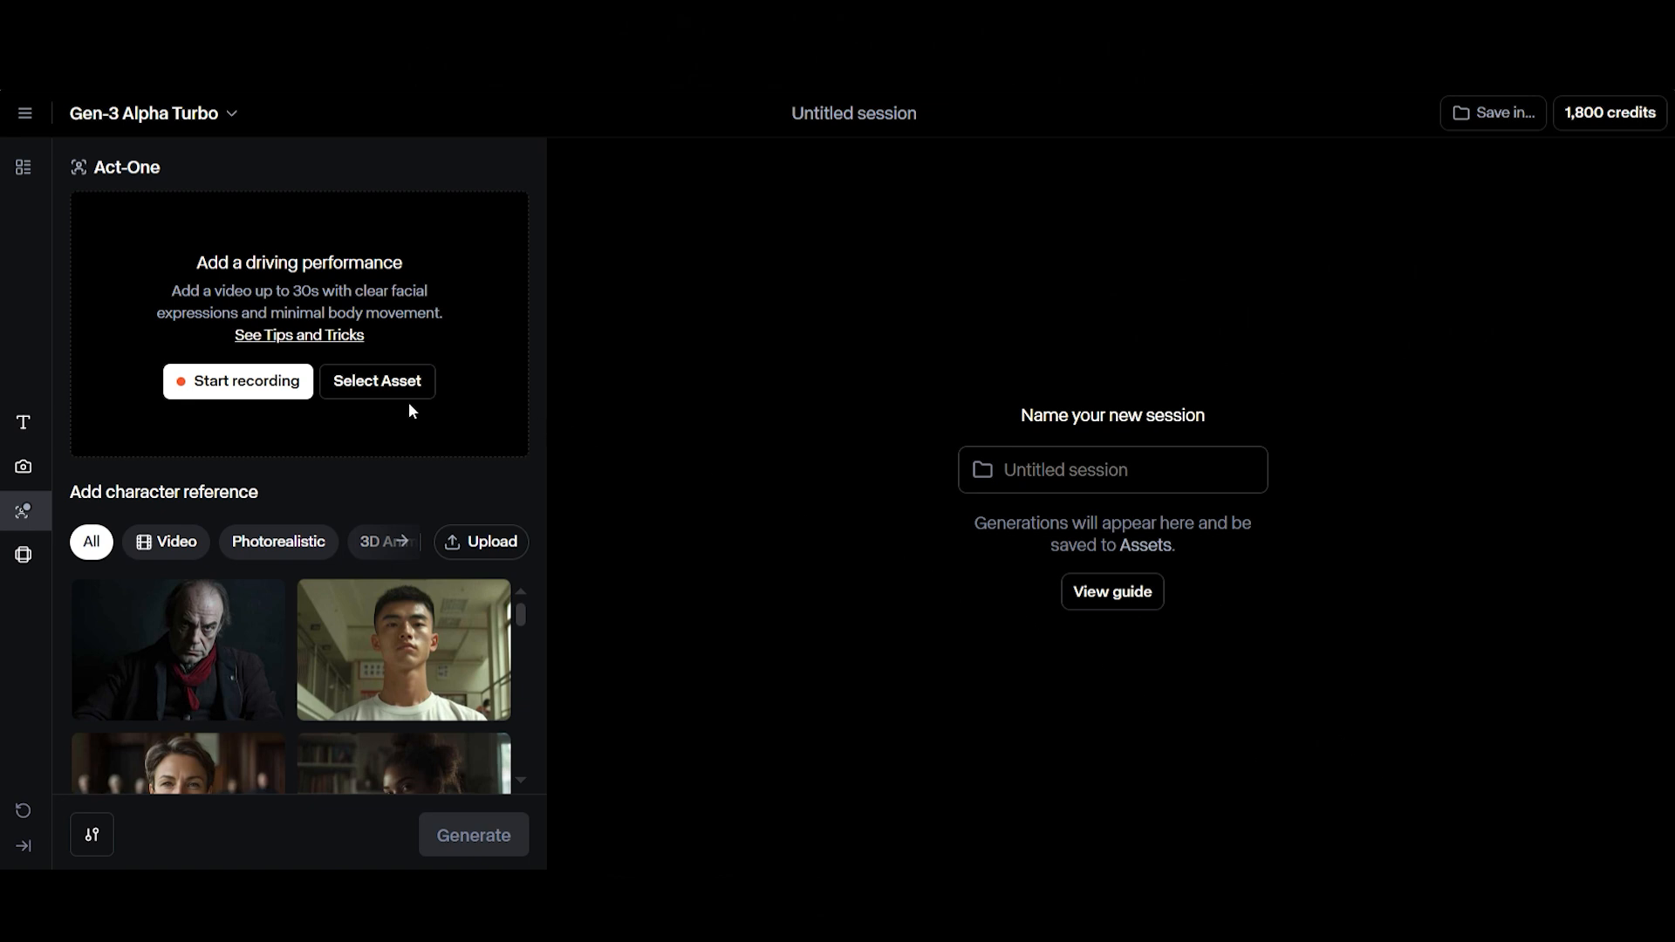
Generate an Act-One video driving the cartoon dog character with the recorded performance video
click(377, 382)
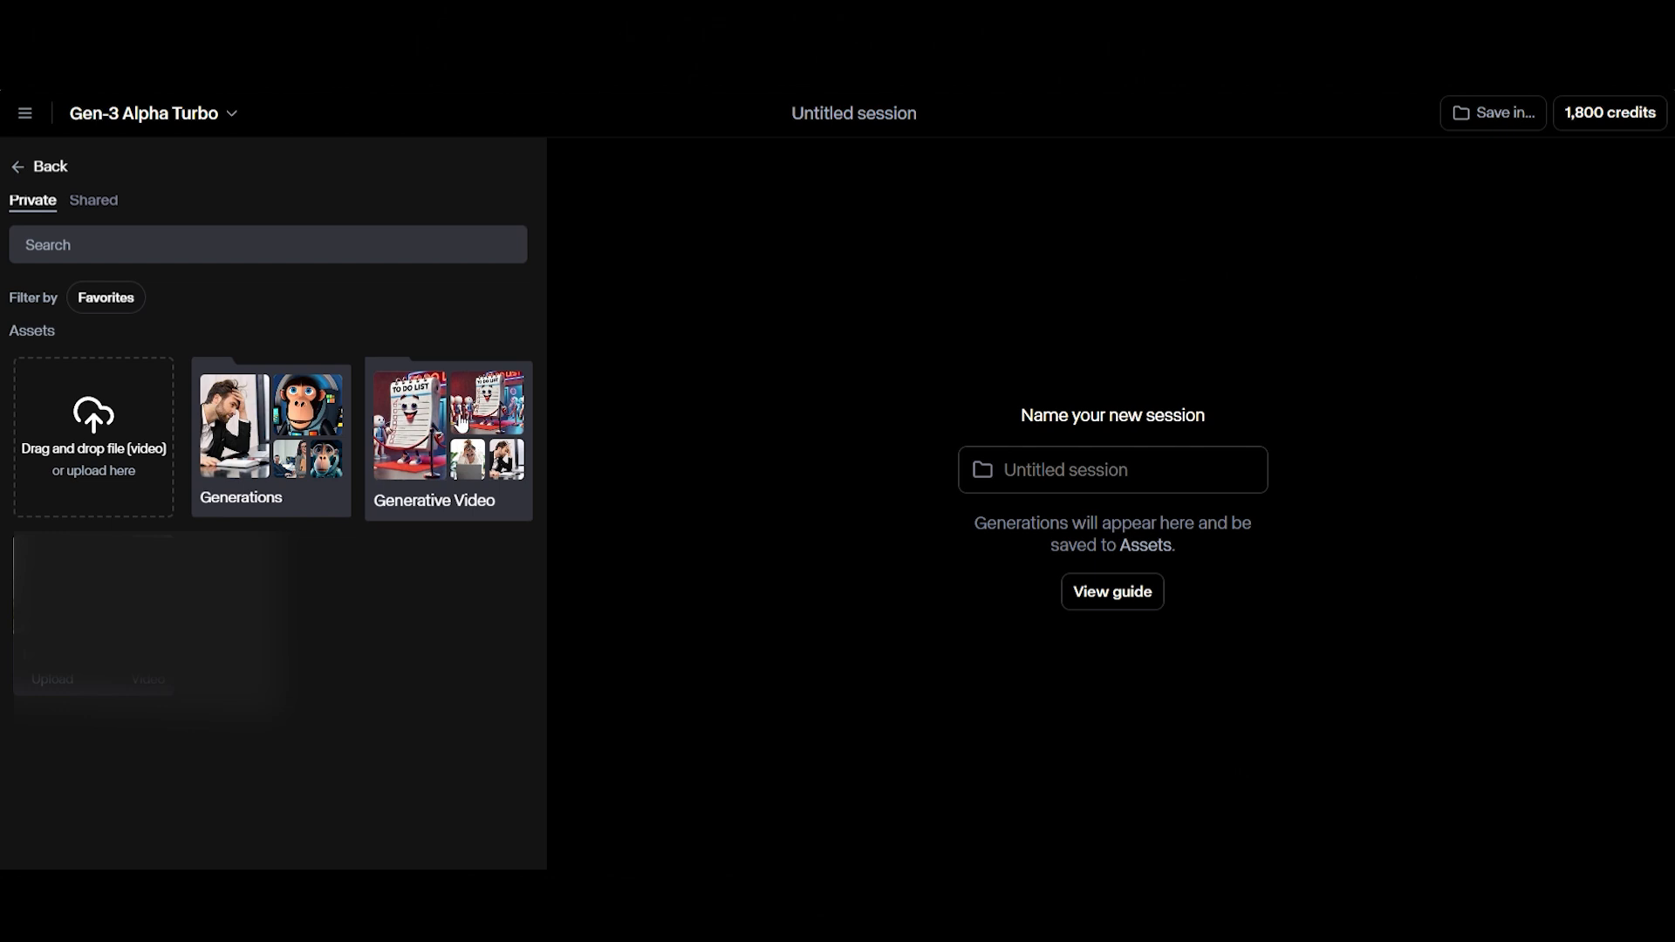
mouse_move(340, 607)
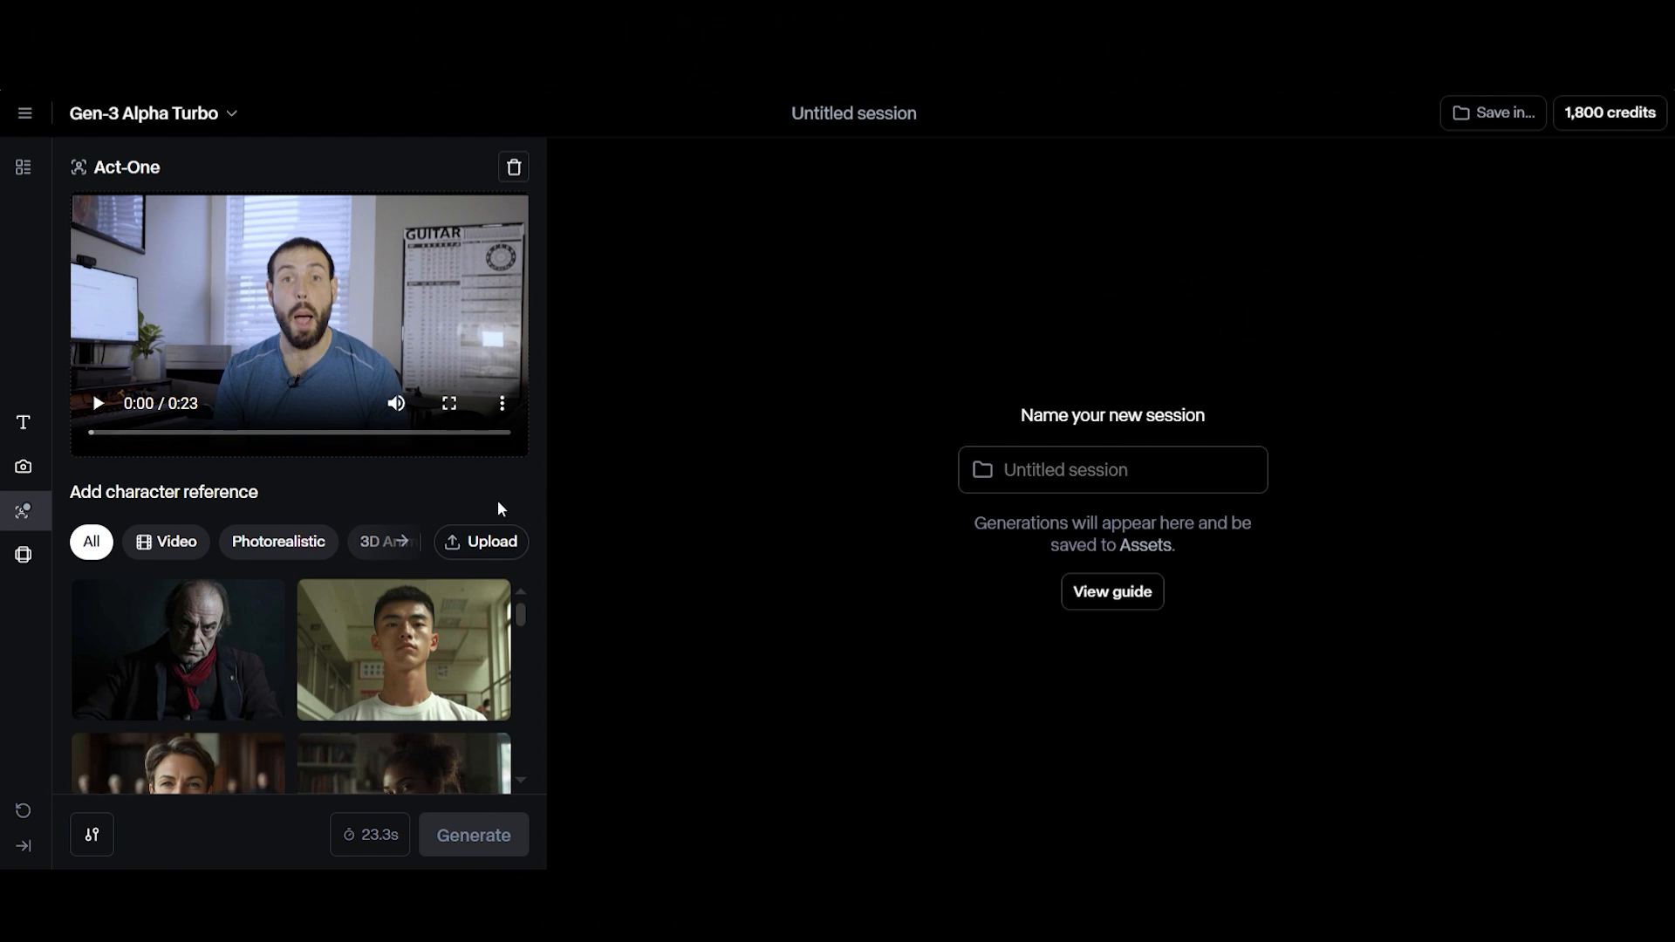
scroll(down, 3)
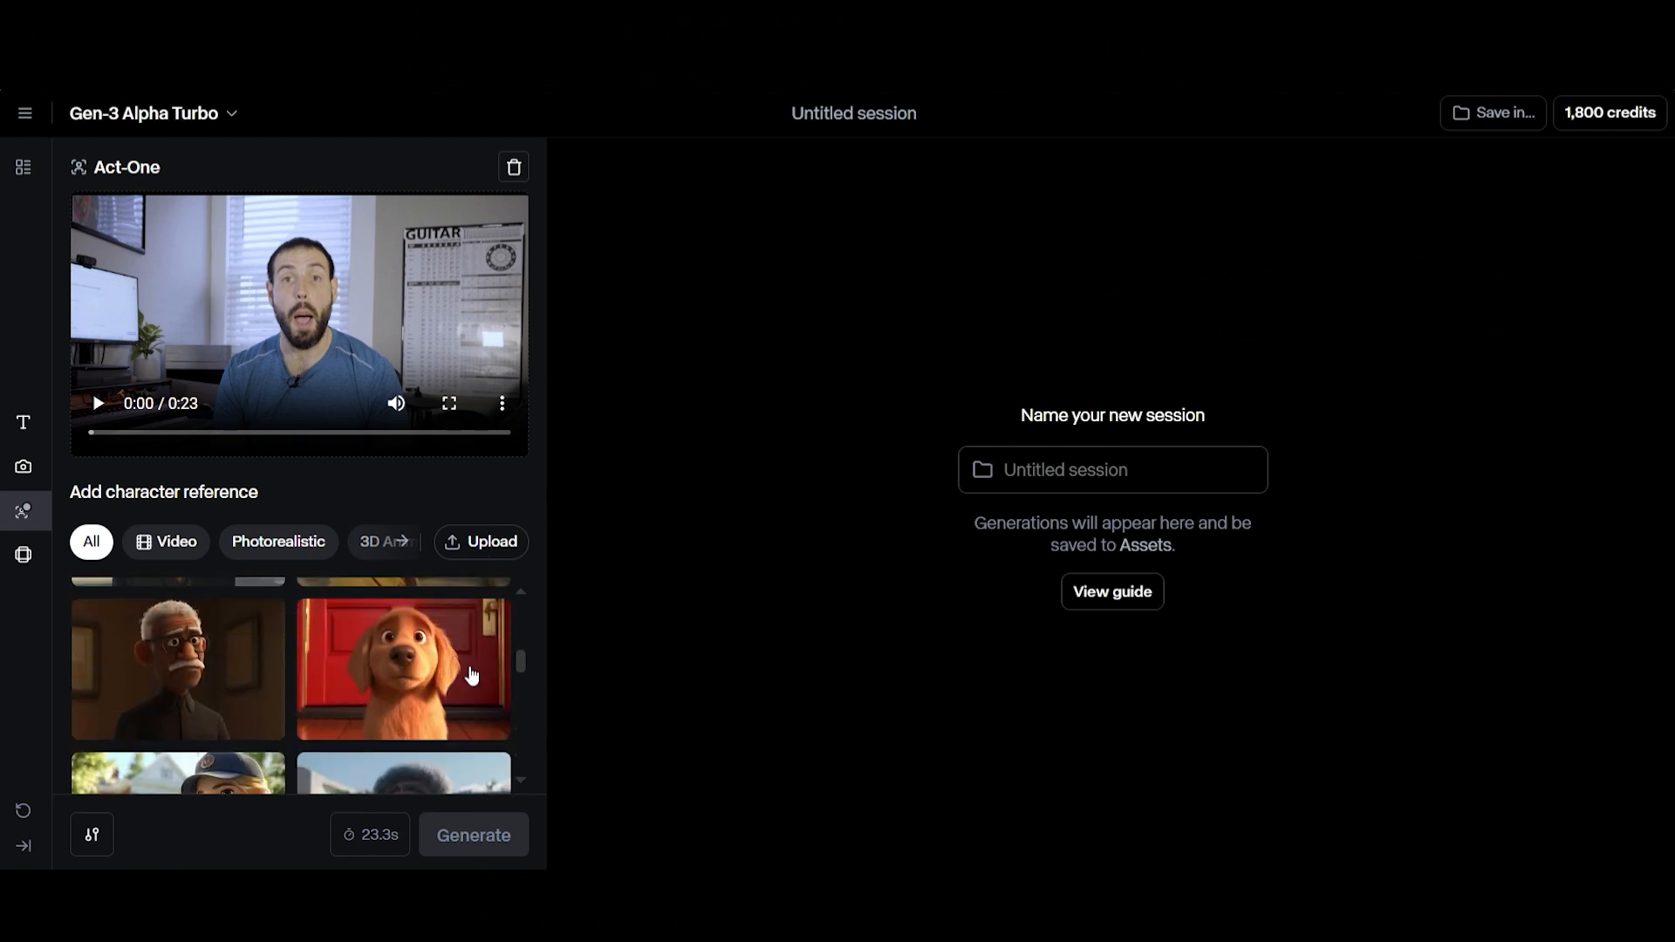
click(404, 668)
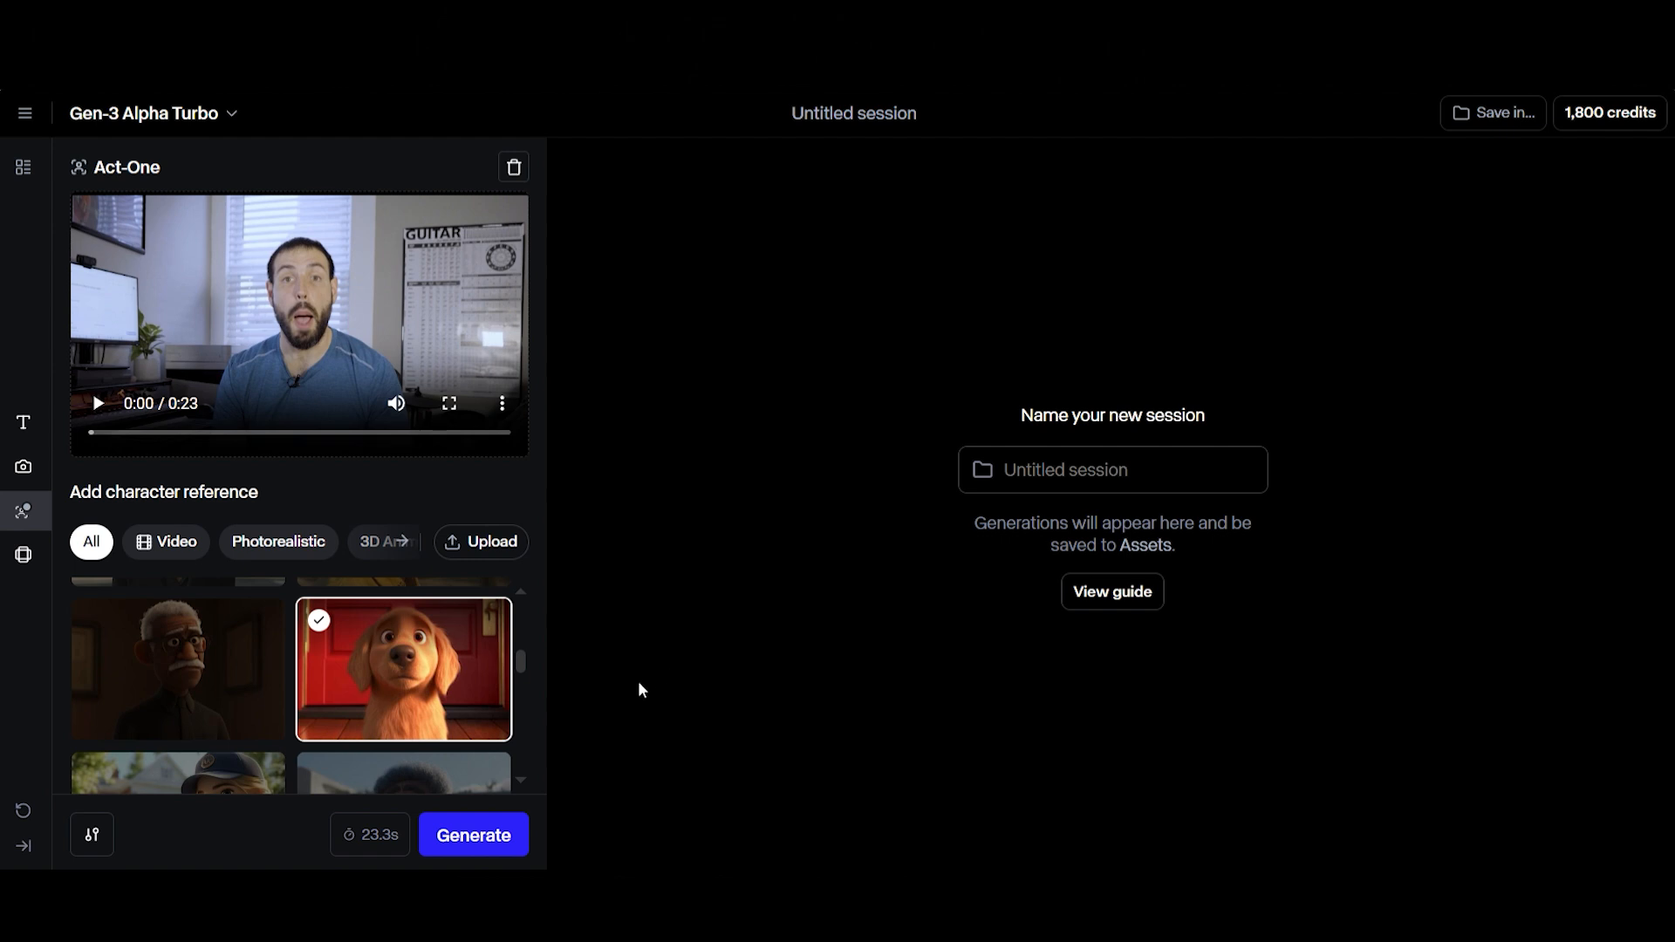
click(473, 834)
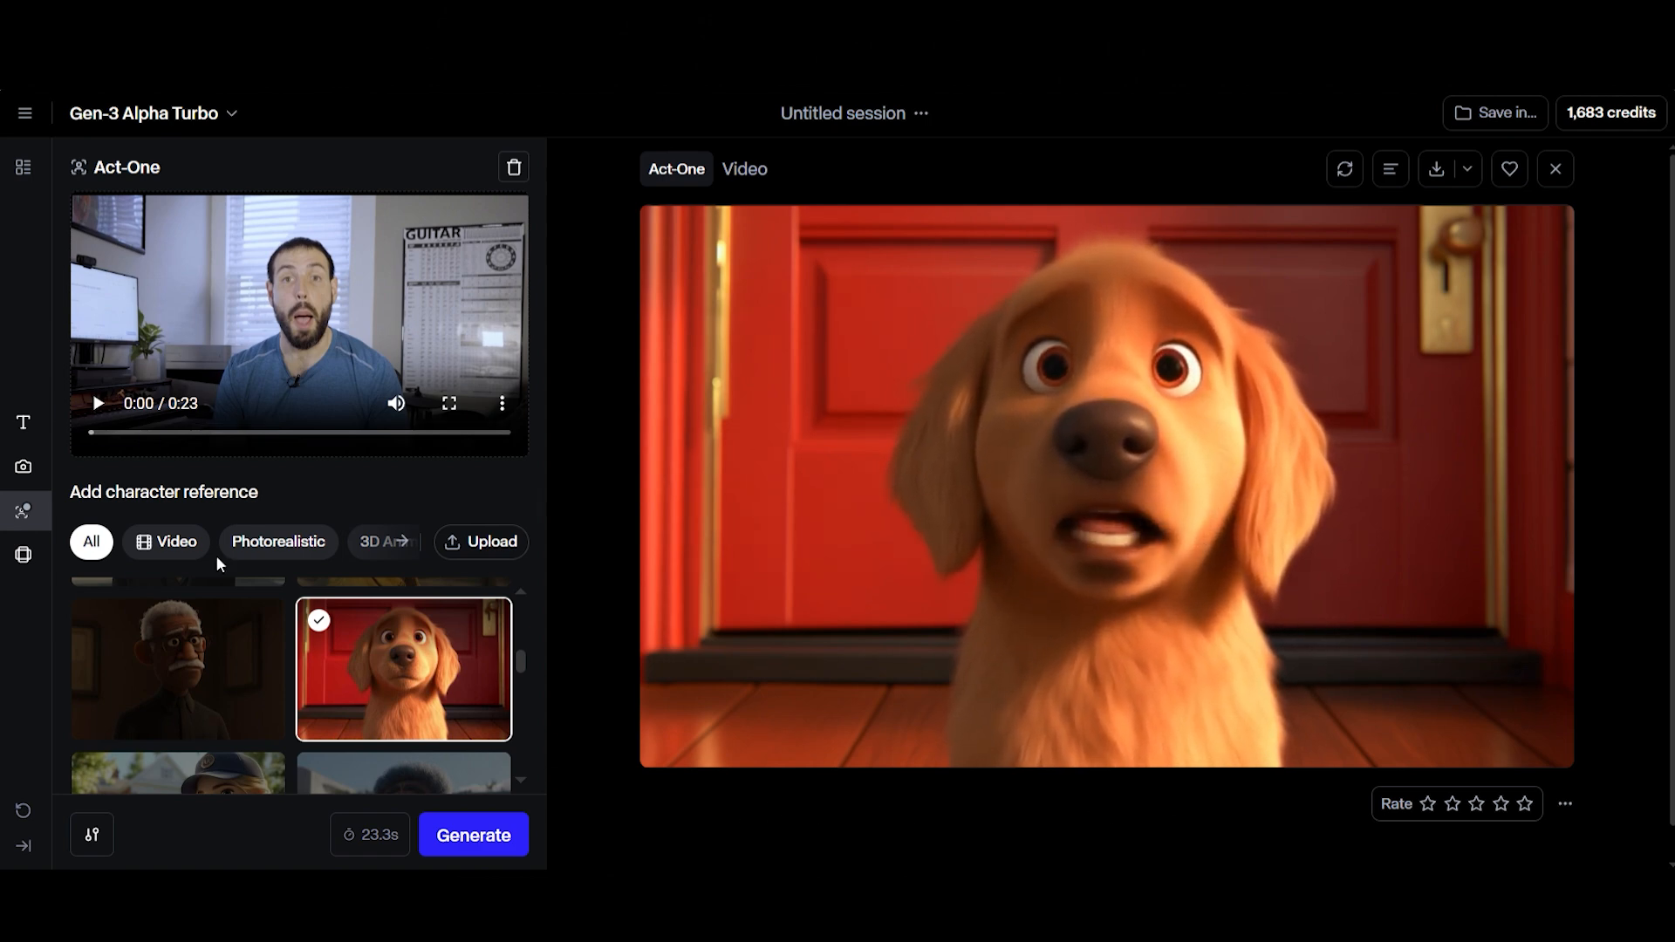
mouse_move(23, 555)
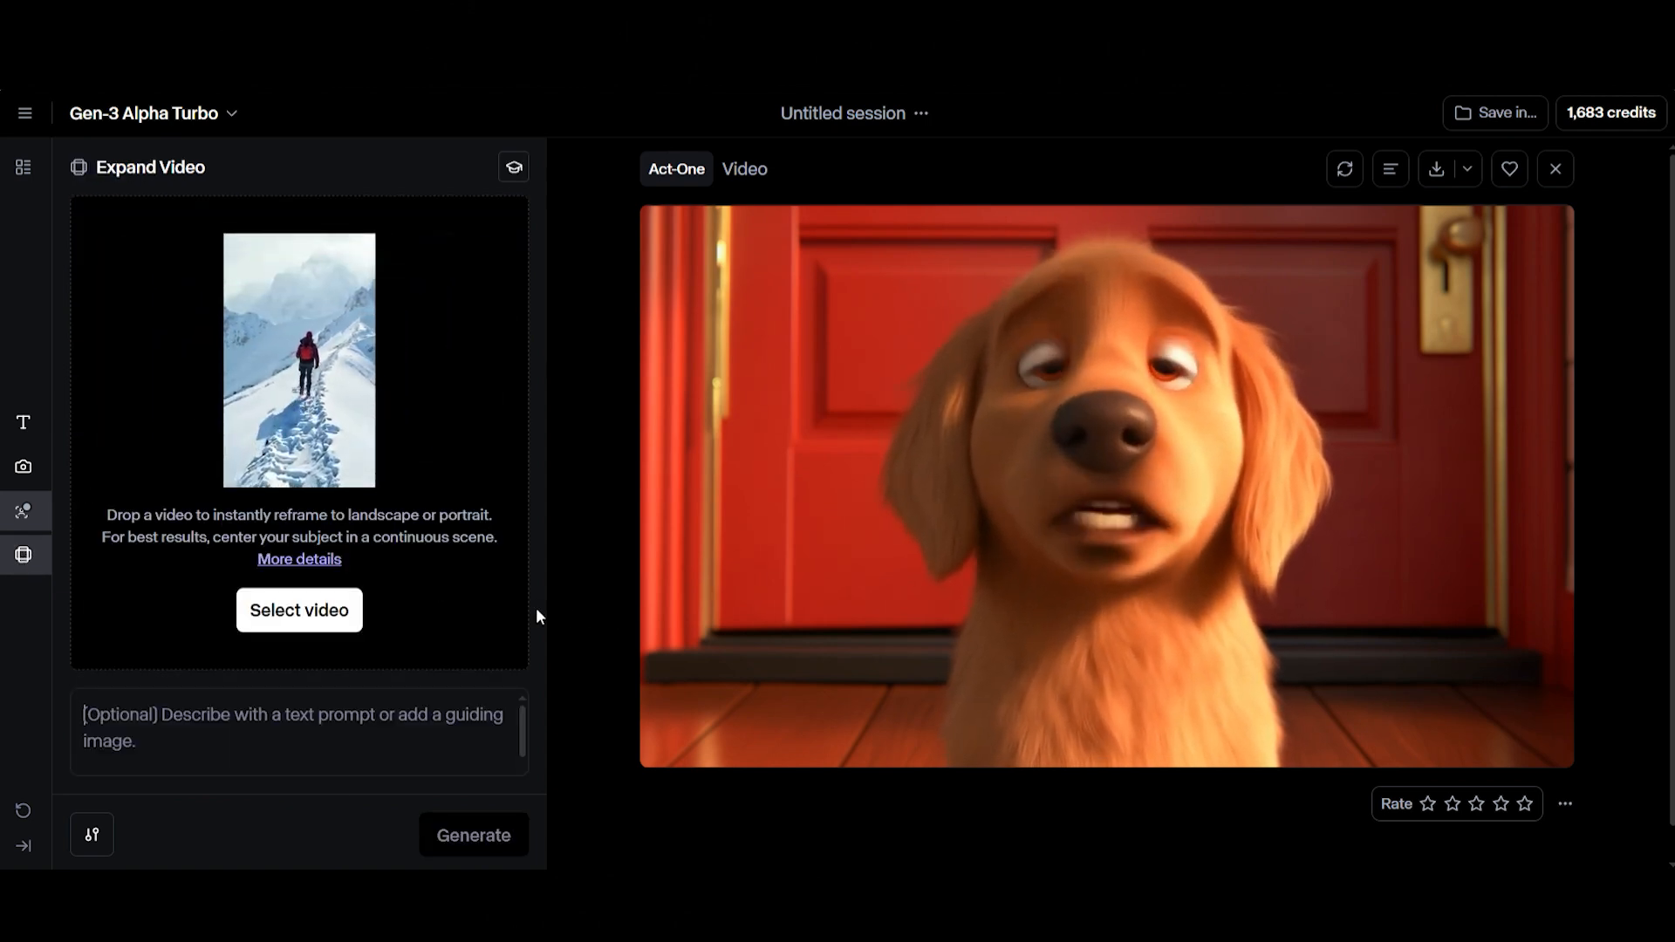
Show the Expand Video reframing tool beside the dog video
click(298, 611)
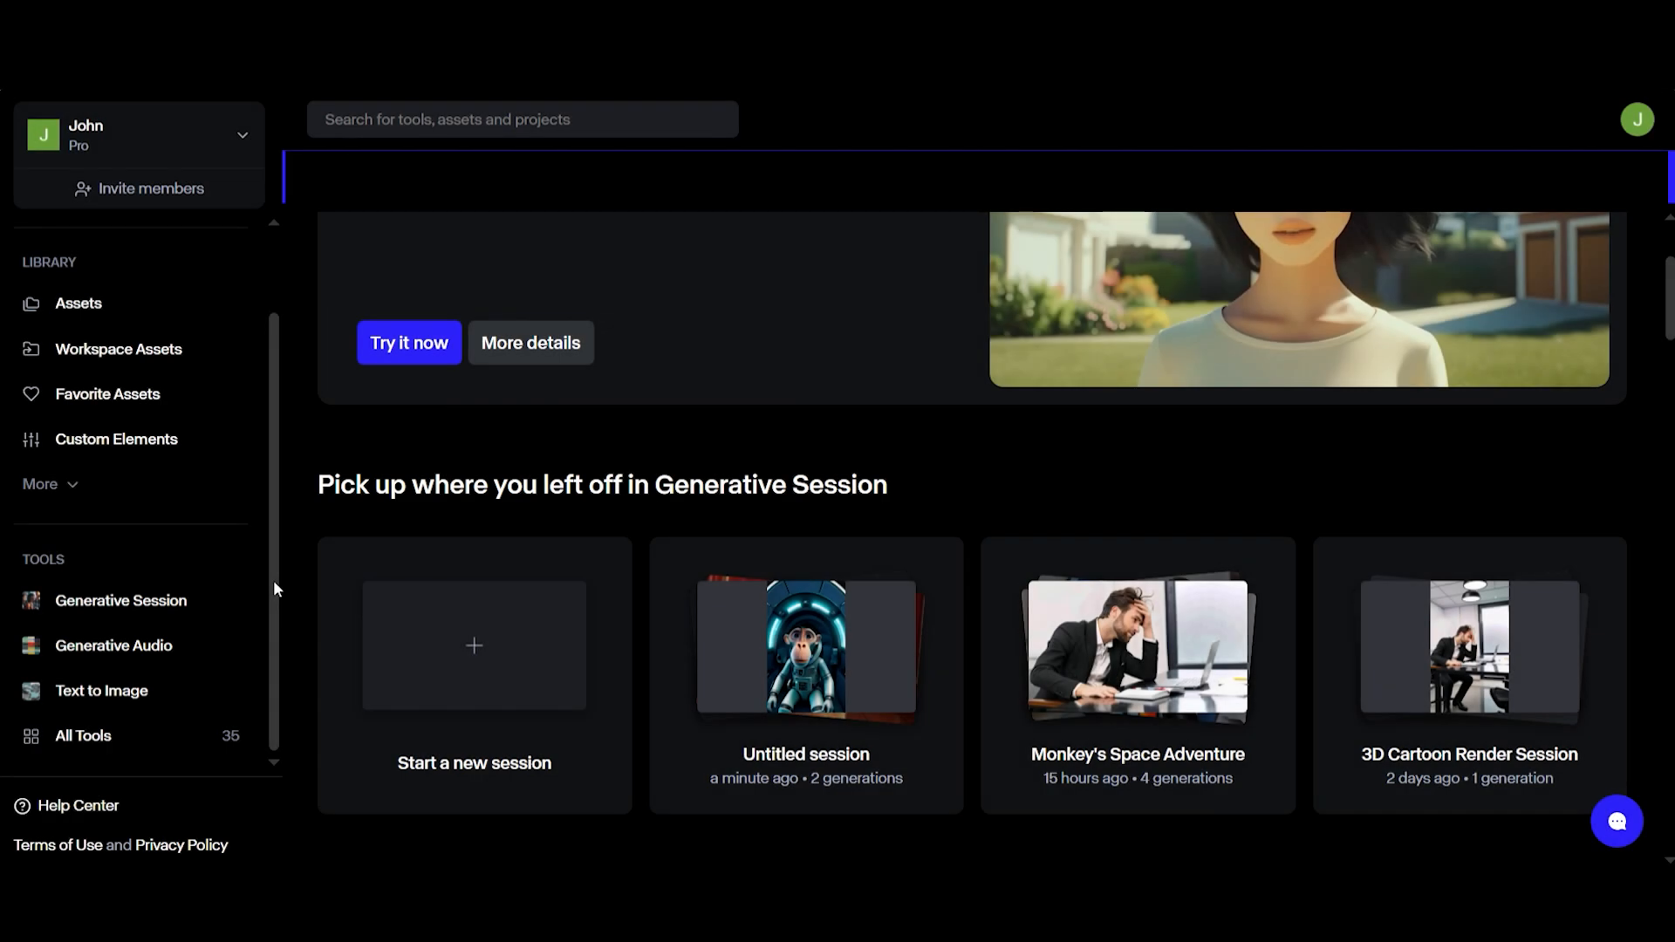
mouse_move(114, 646)
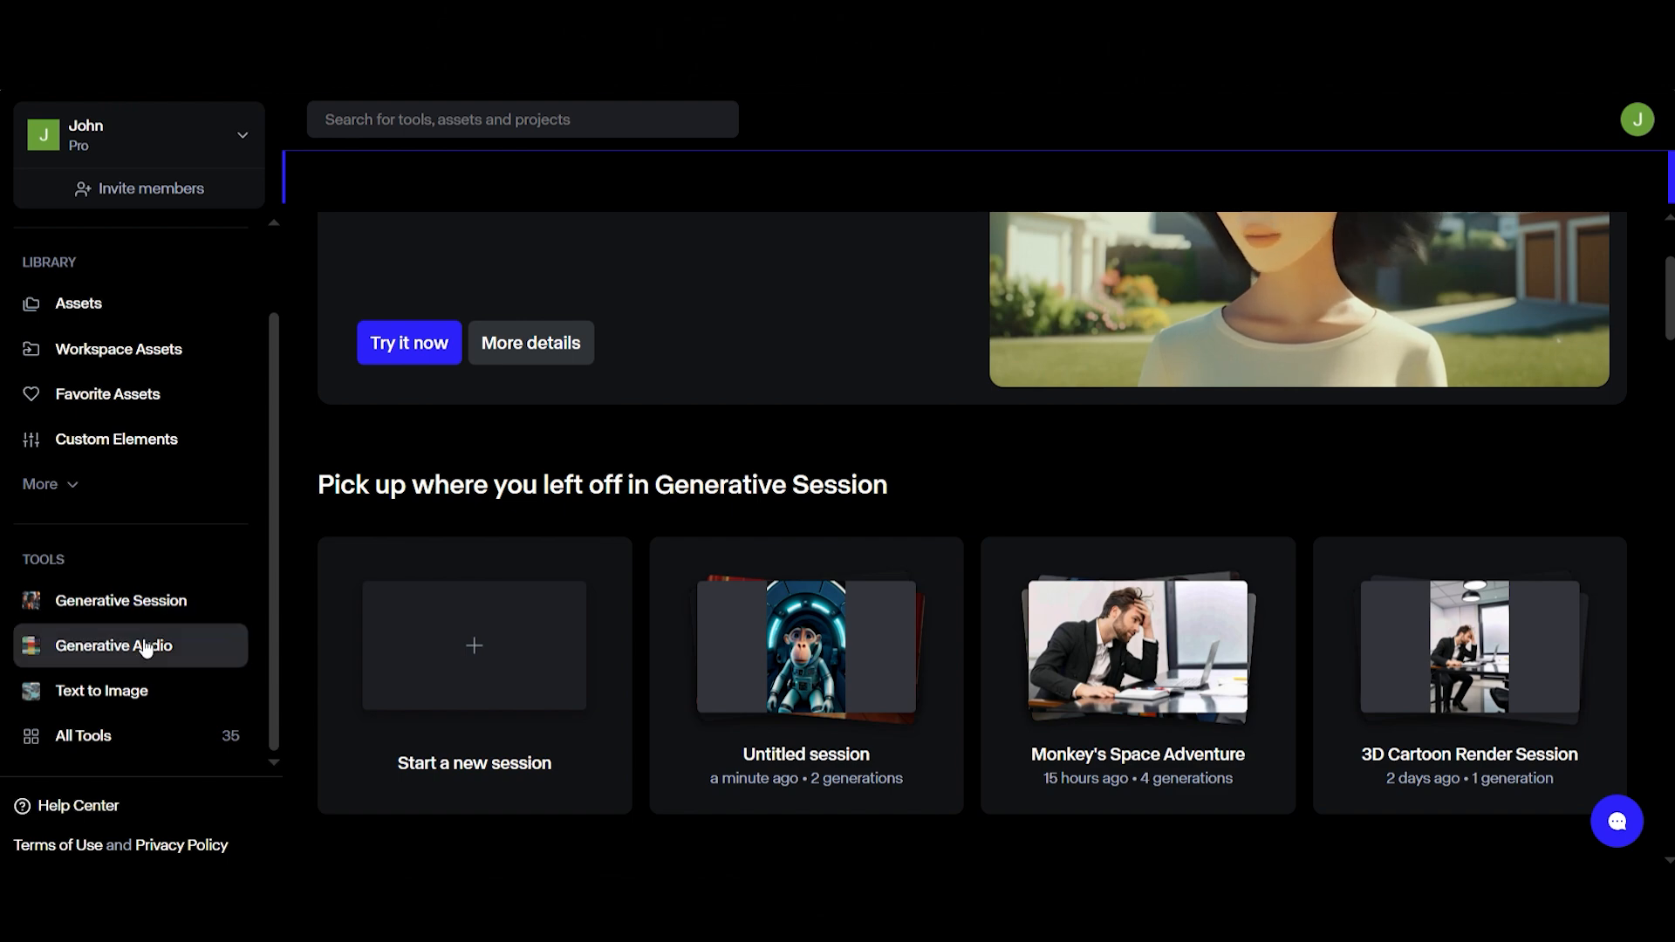
Go to the Generative Audio tool from the dashboard's Tools sidebar
click(113, 646)
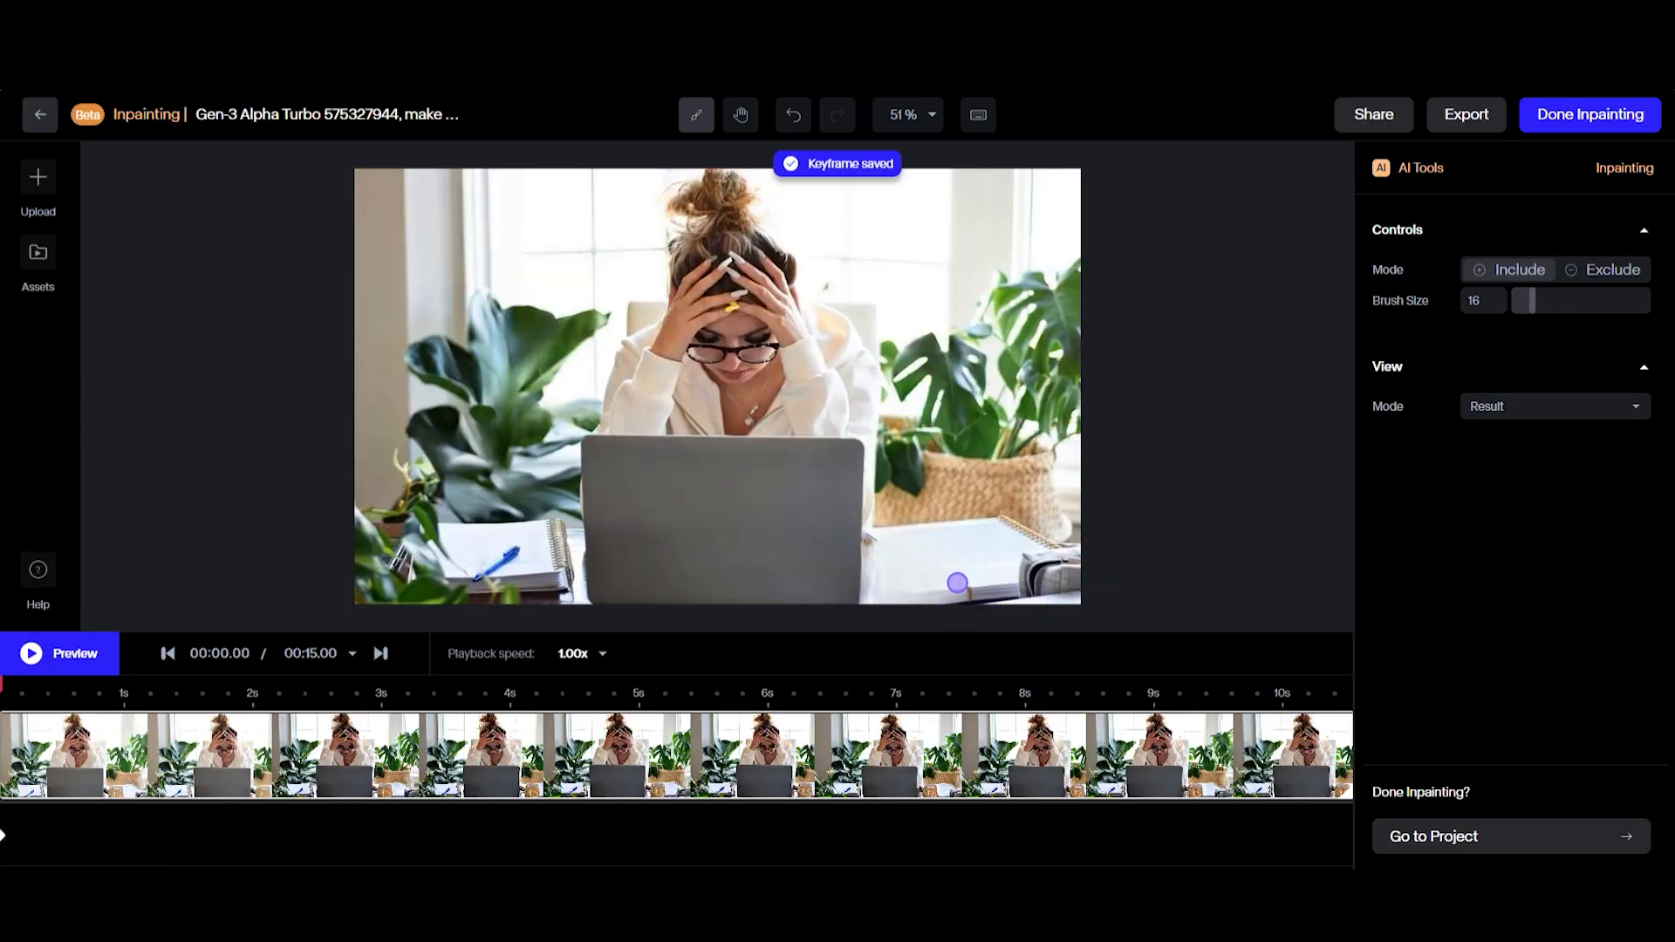
mouse_move(1321, 588)
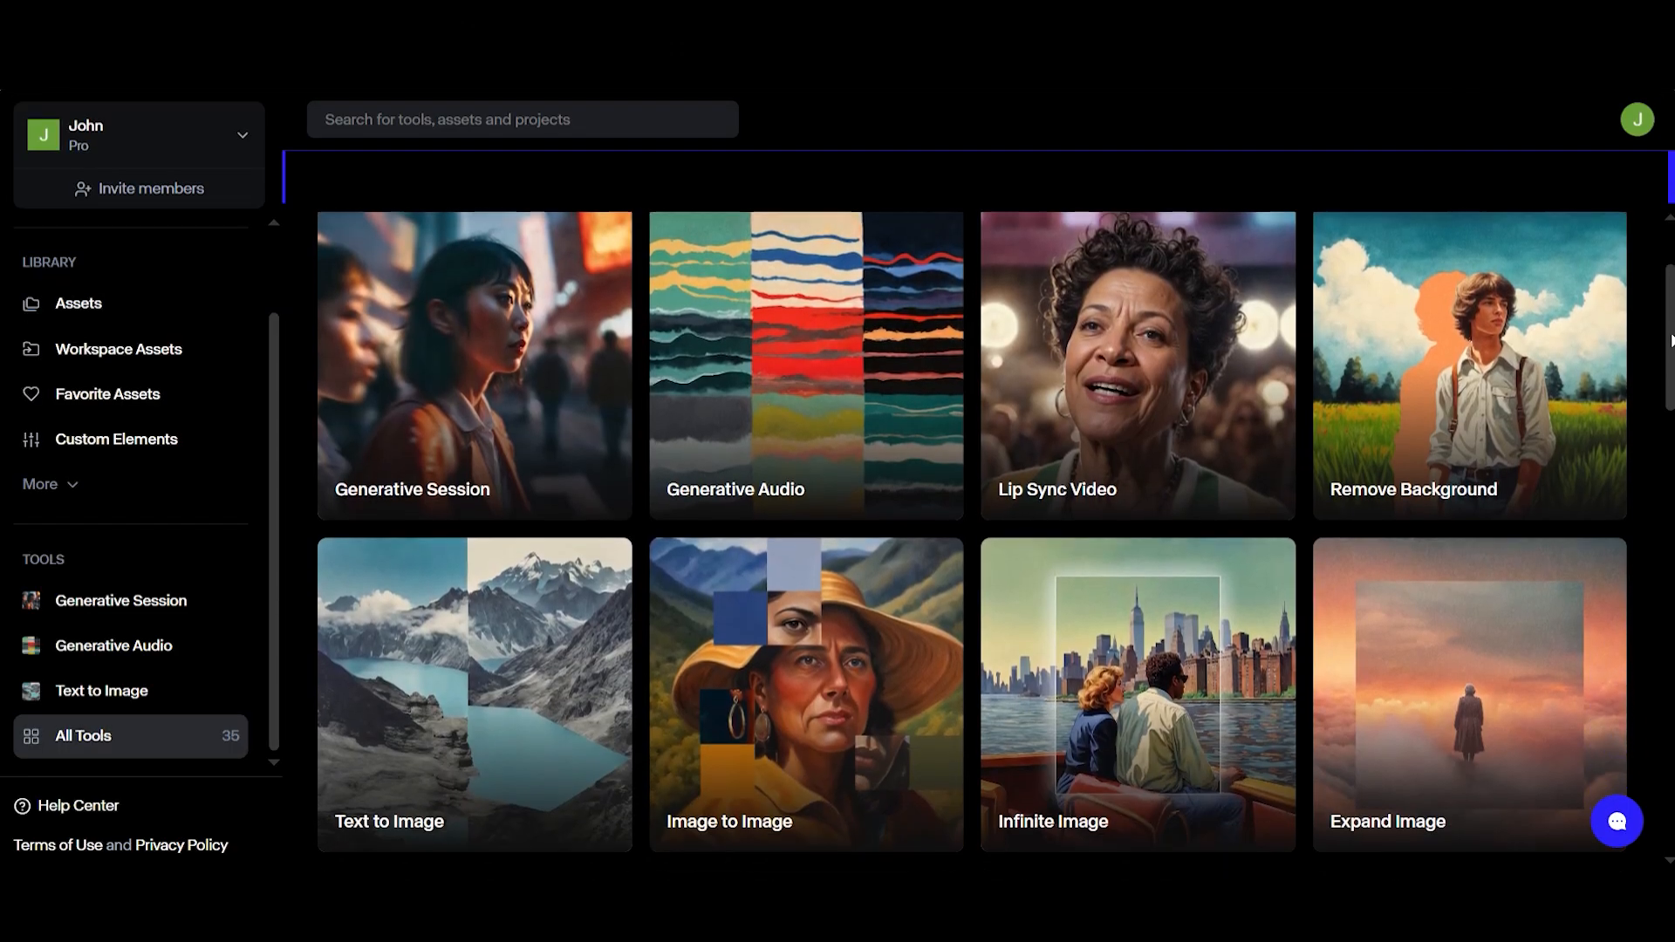
Scroll through the All Tools catalogue of 35 tools down to Color Grade and Depth of Field
scroll(down, 3)
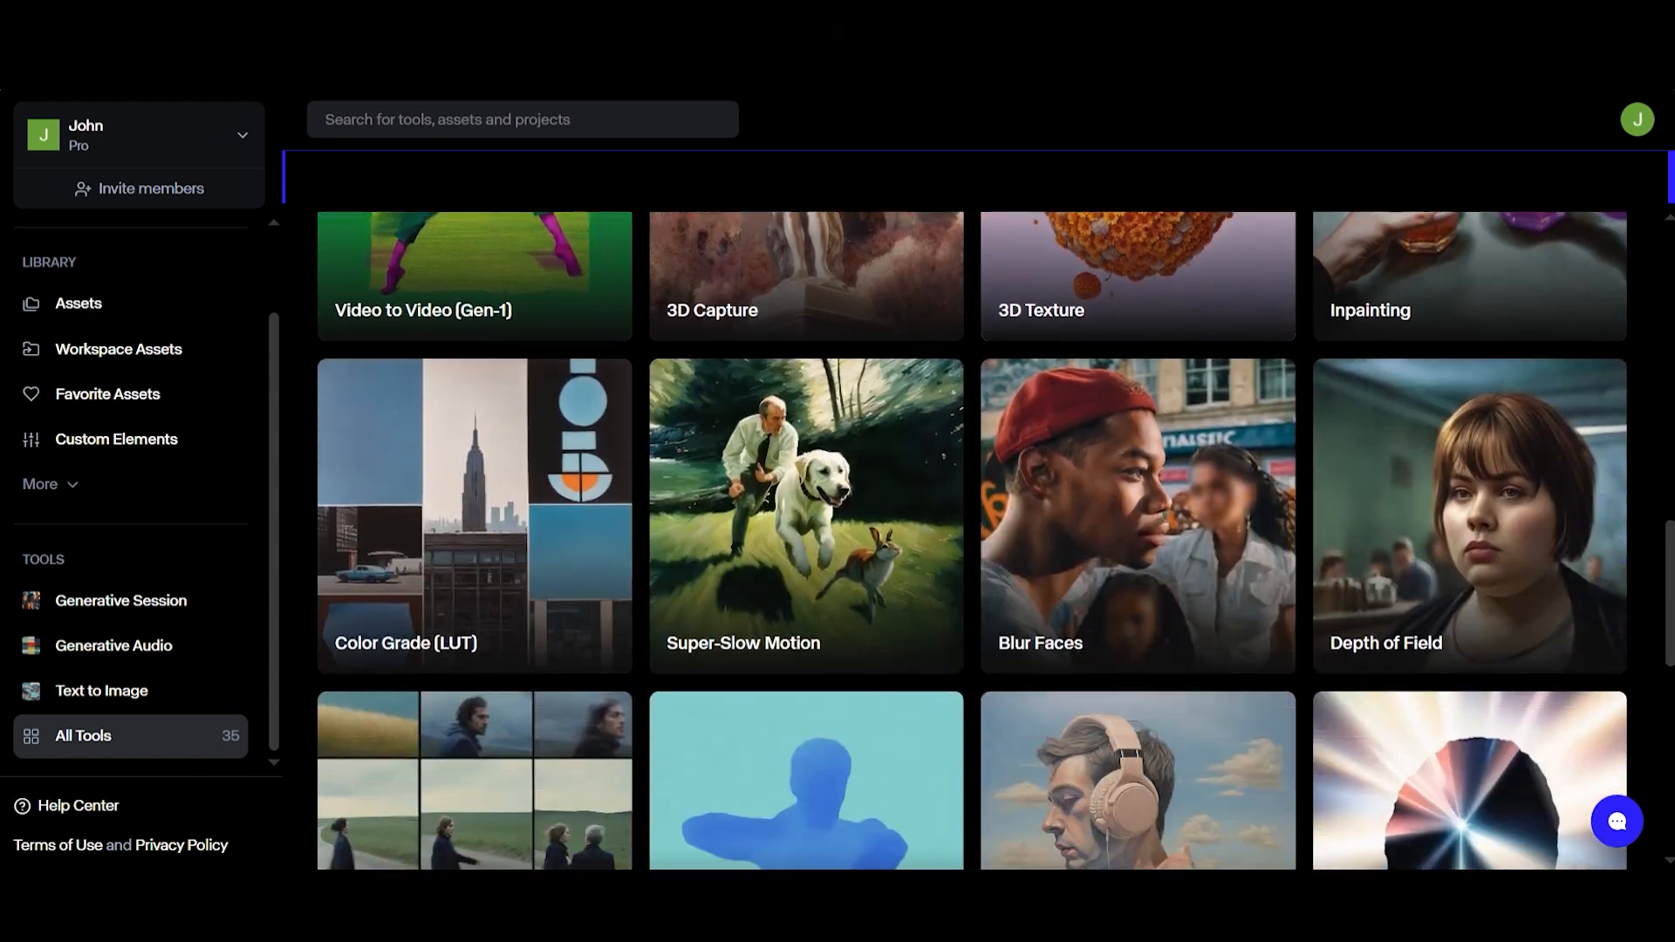
scroll(down, 3)
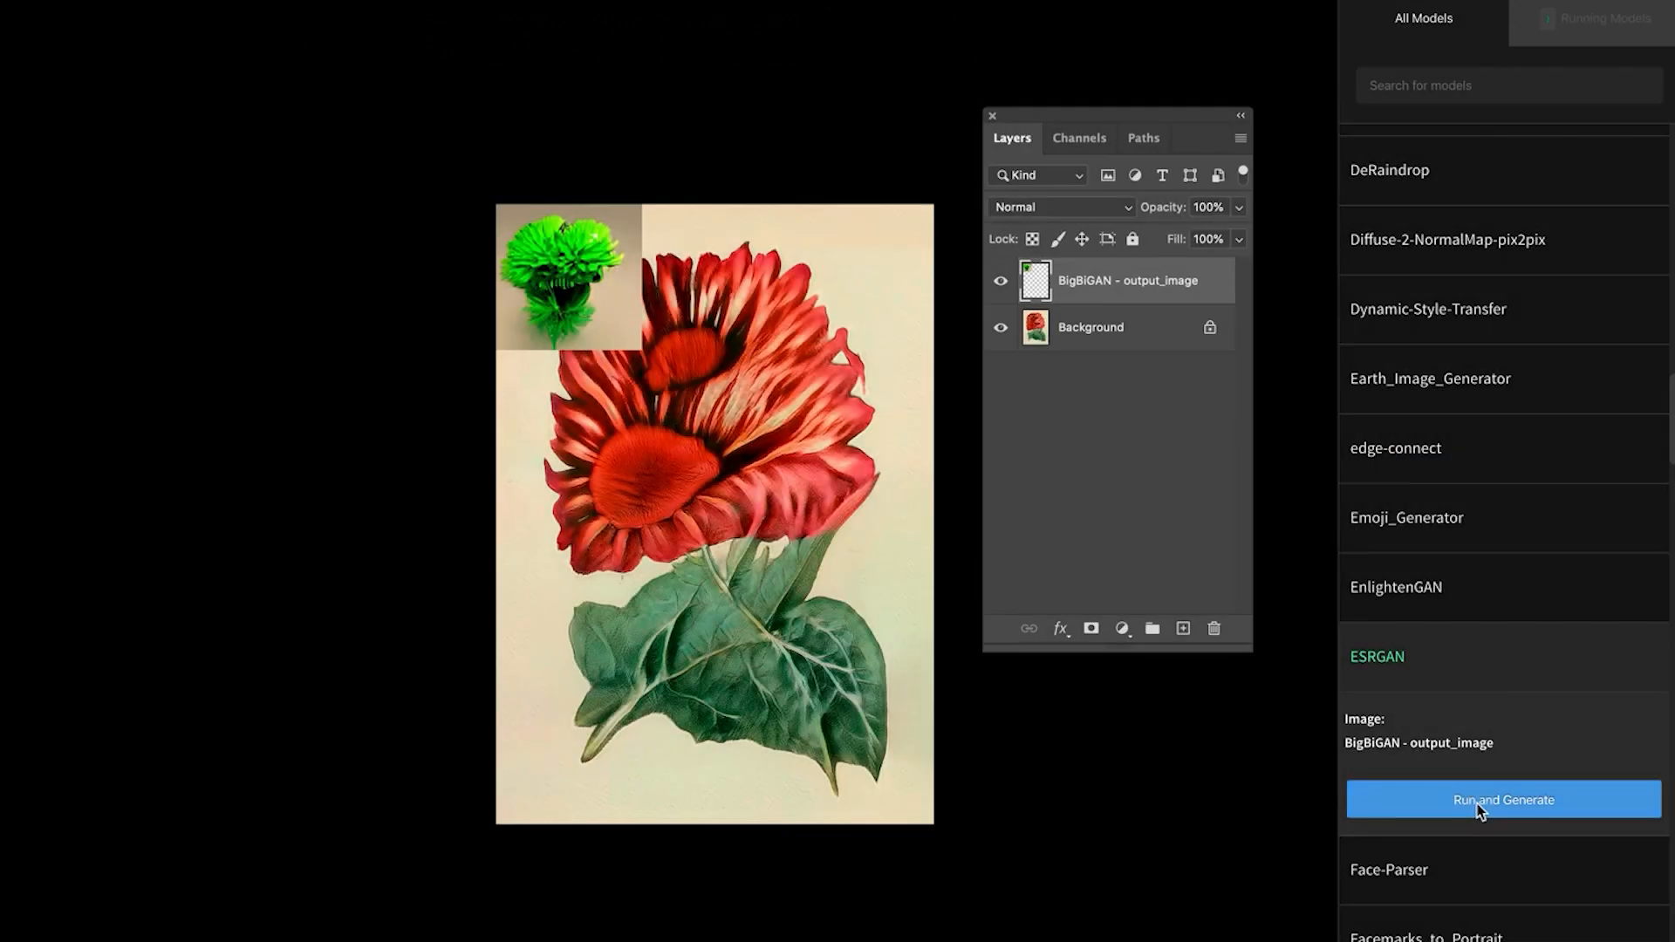
Run the ESRGAN model on the BigBiGAN output layer of the flower image
click(1503, 799)
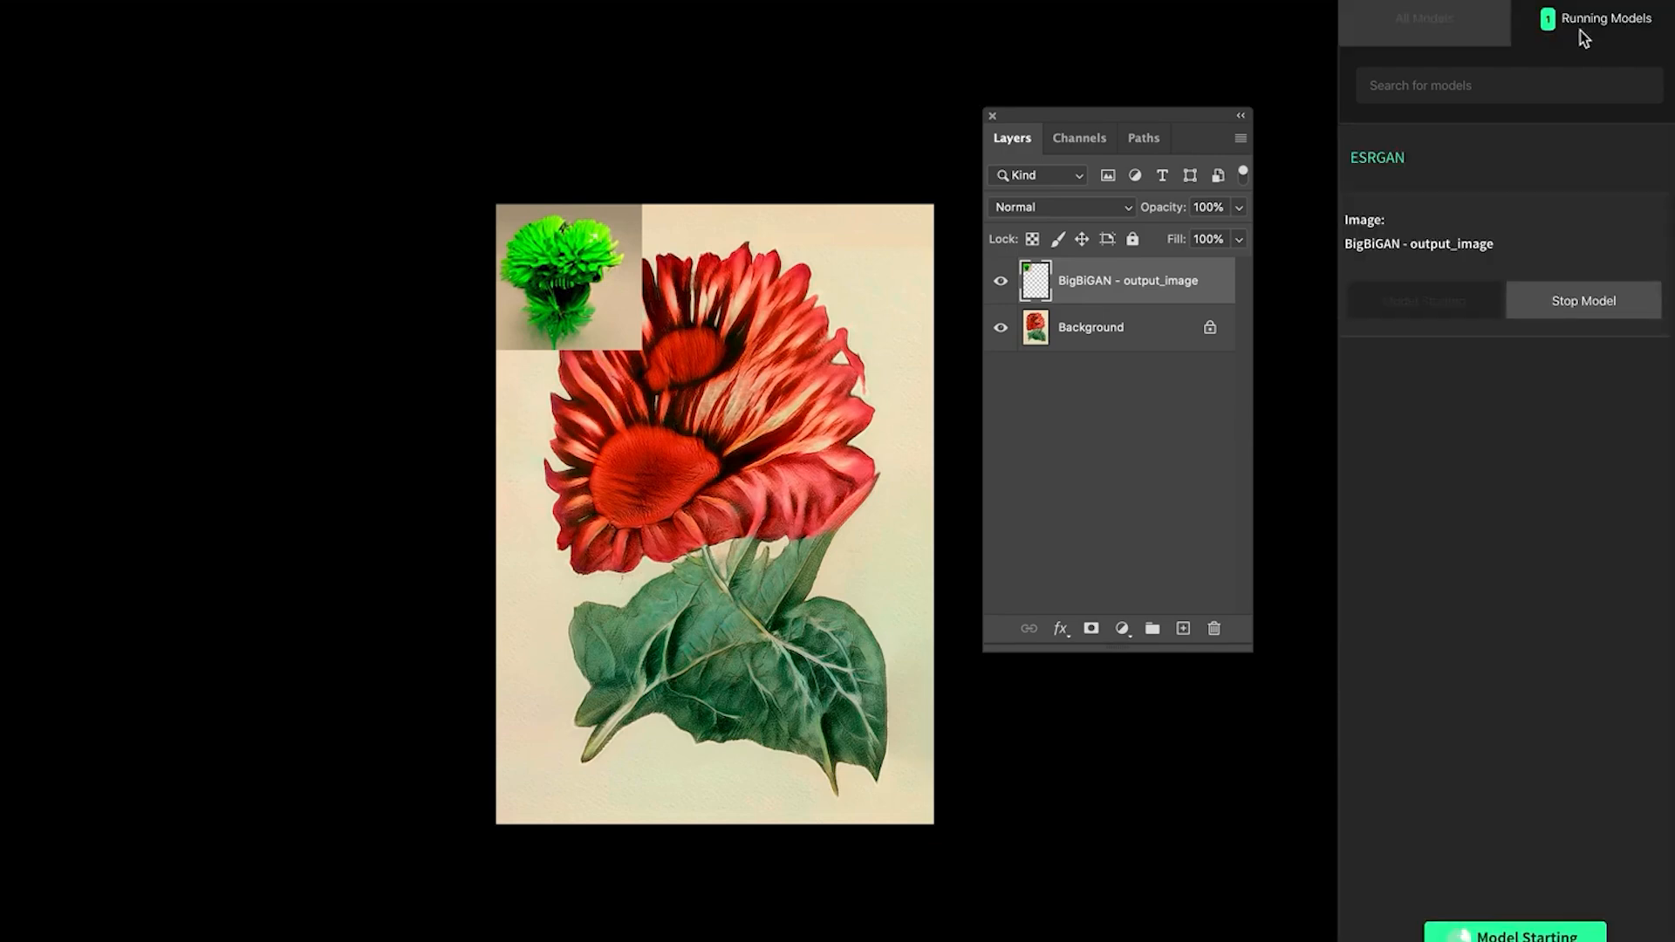